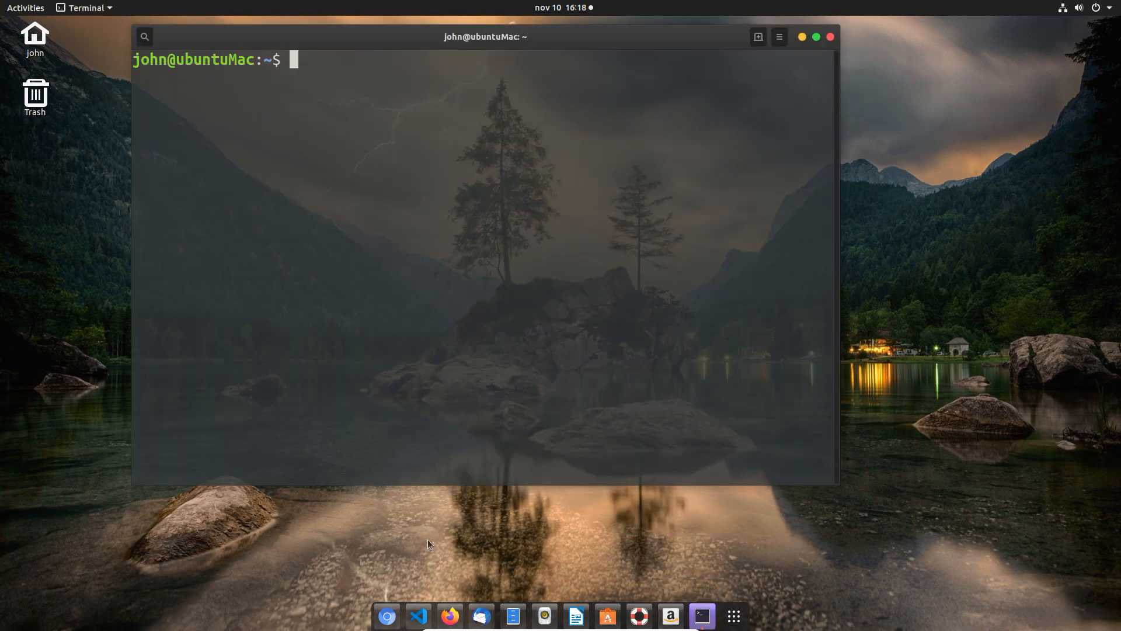
mouse_move(370, 525)
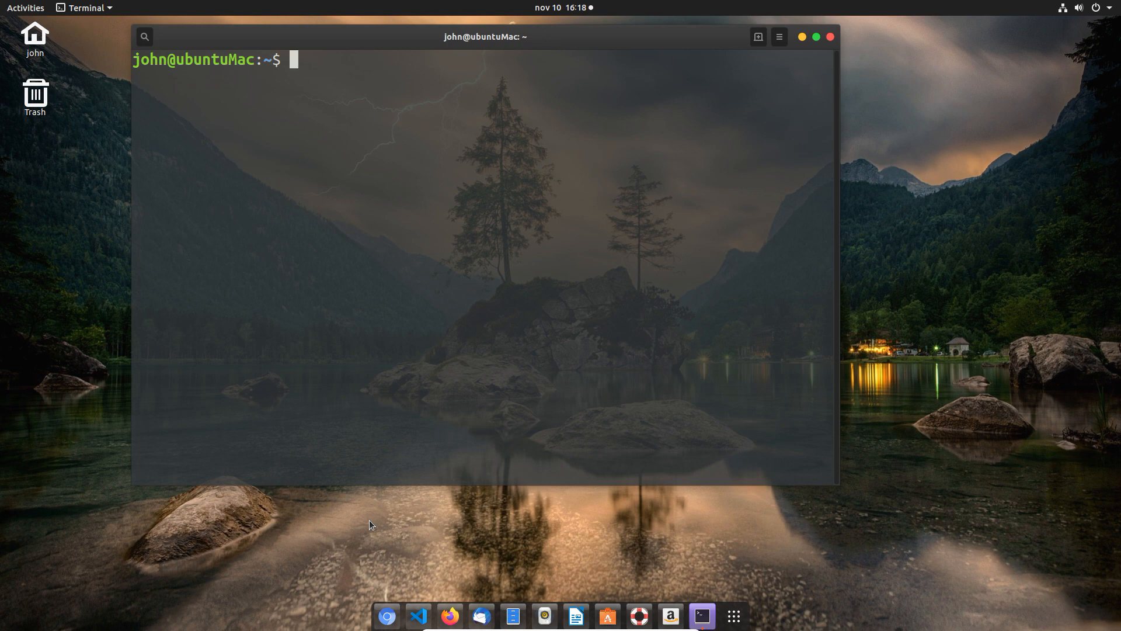
Step: Become root with sudo su and disable the systemd-resolved service
text(sudo su)
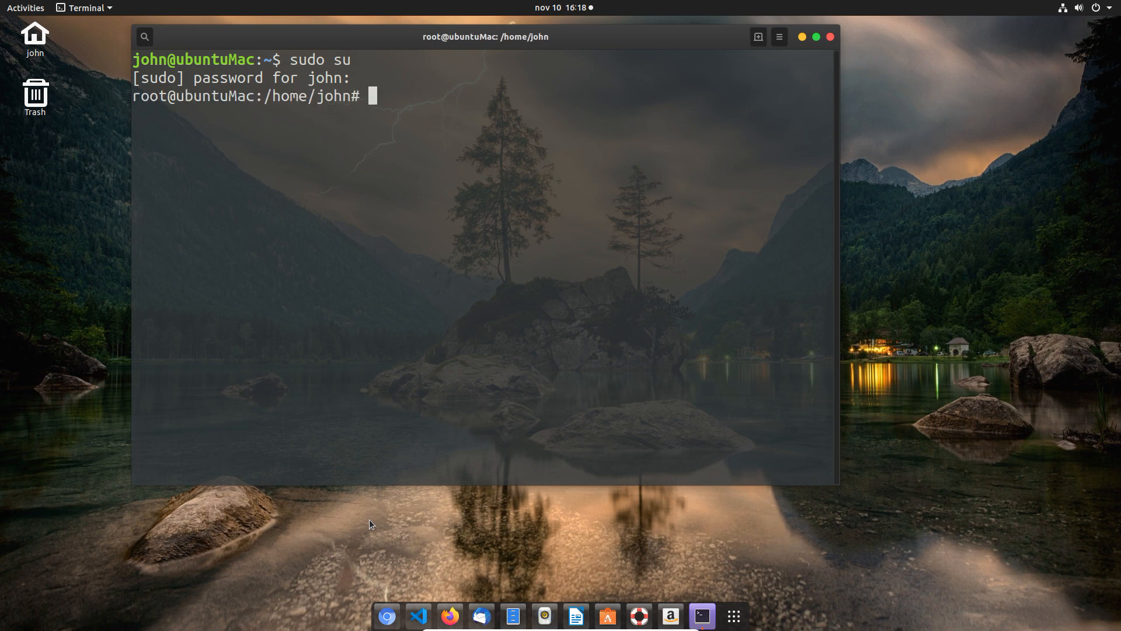
text(system)
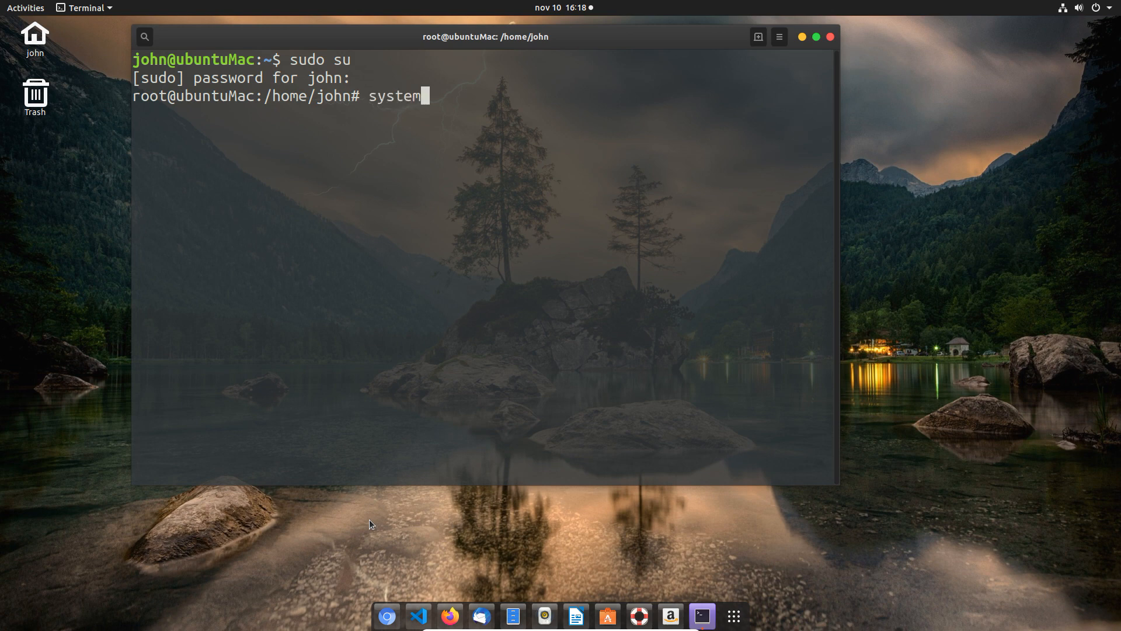
text(ctl)
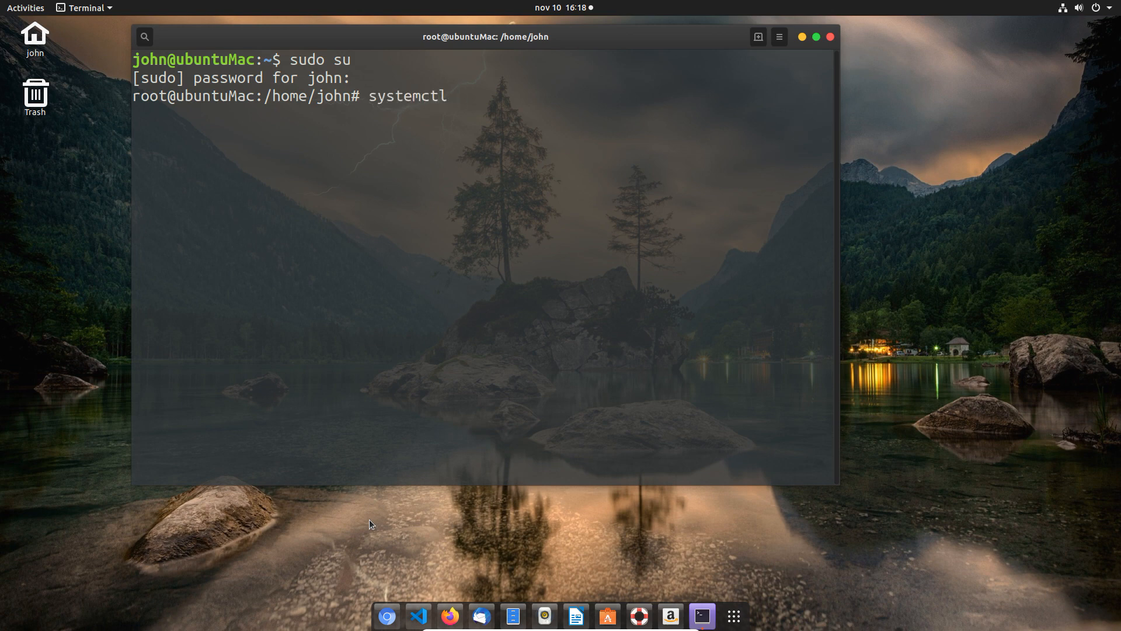
text(dis)
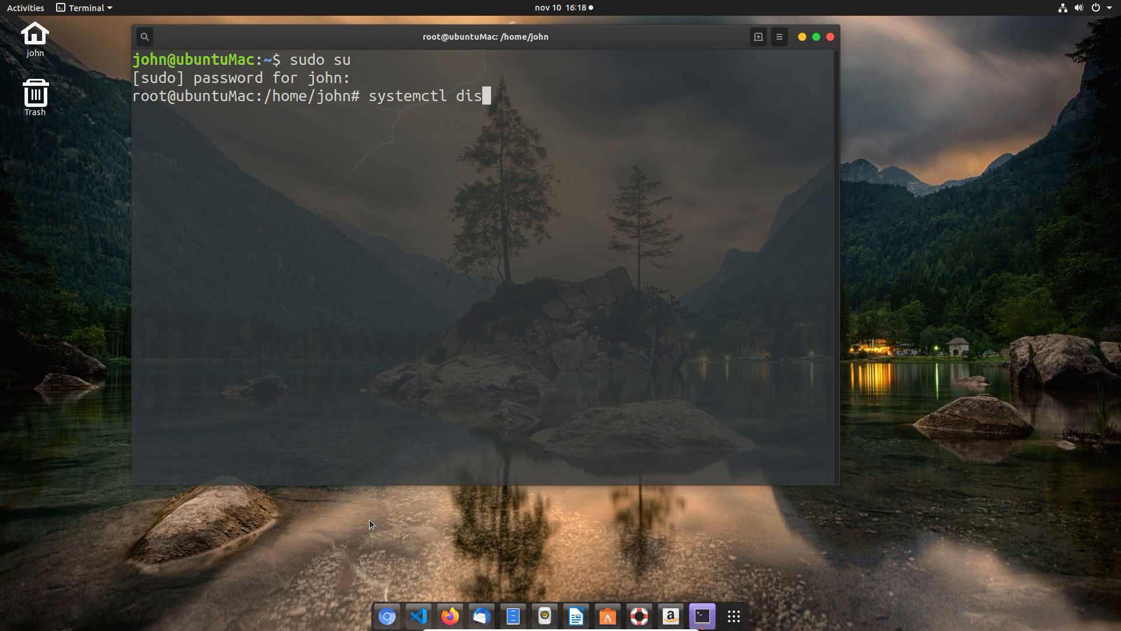
text(able s)
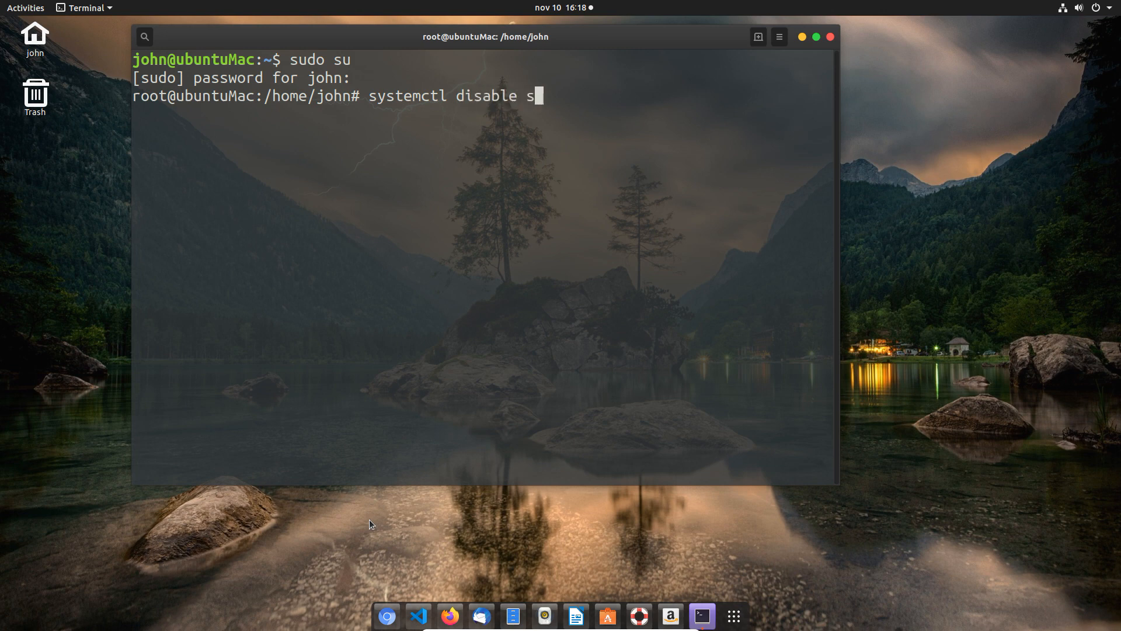
text(ystemd-re)
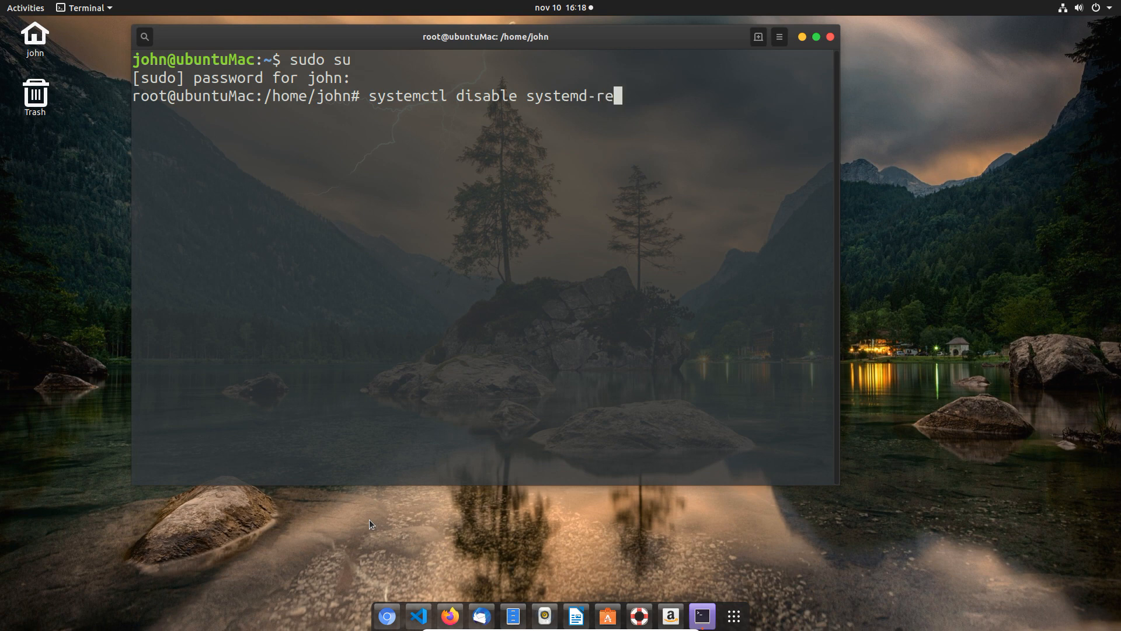
text(so)
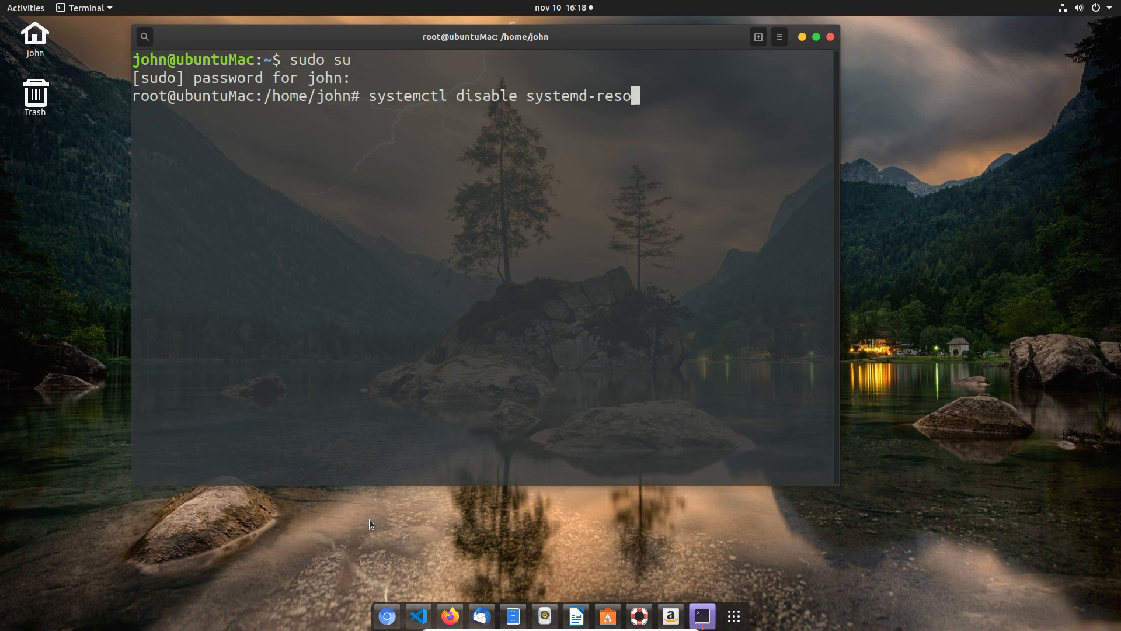
text(l)
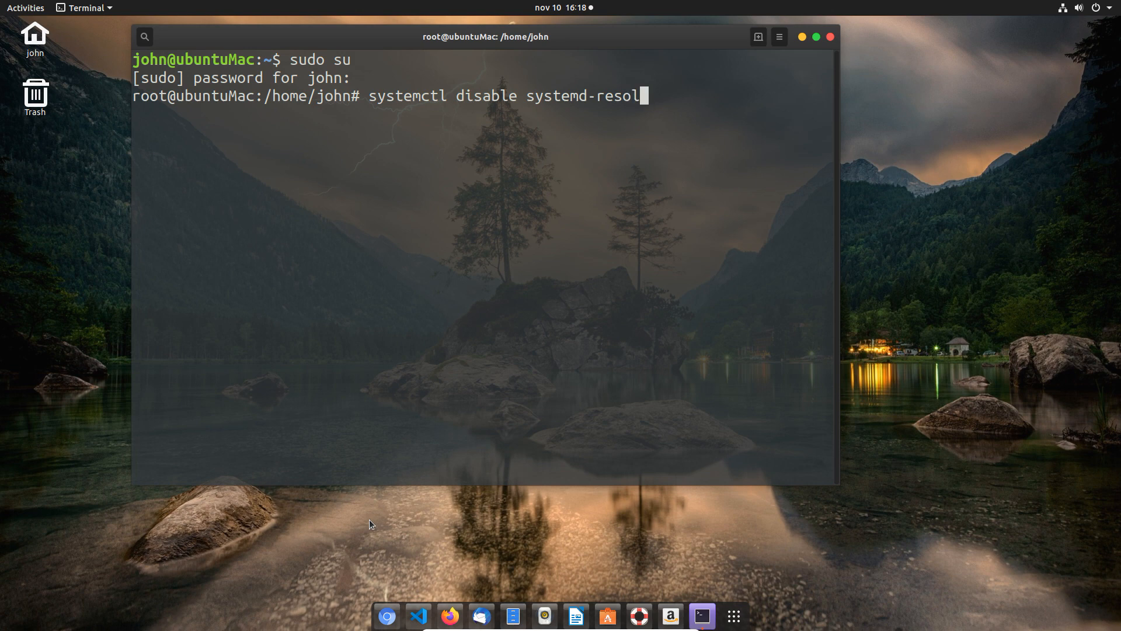
text(ved)
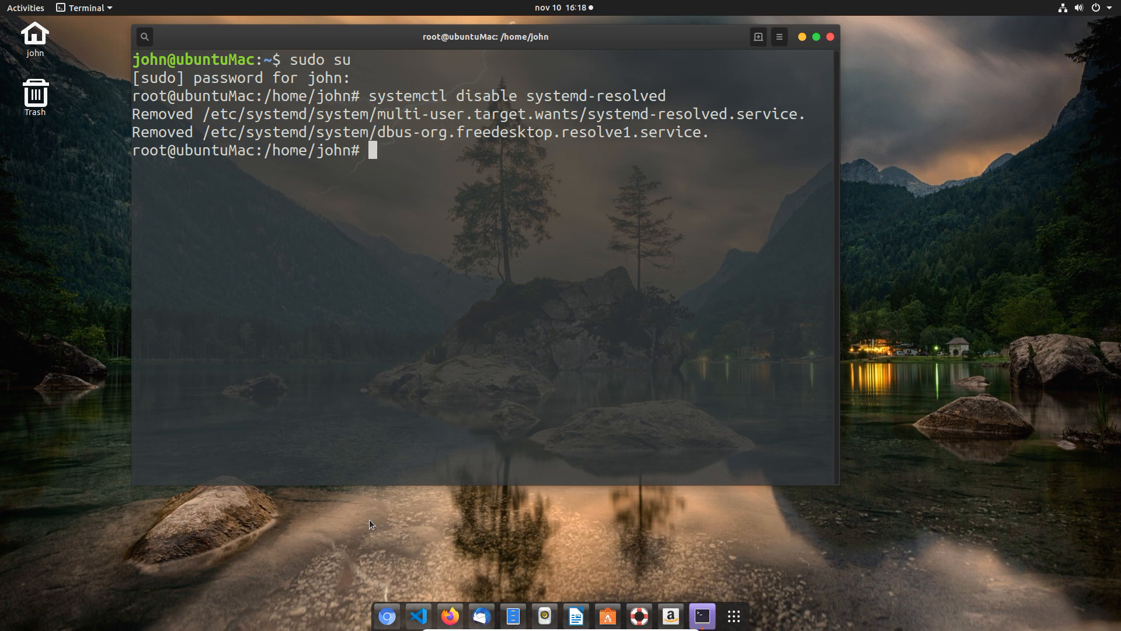
Step: Stop the systemd-resolved service with systemctl
text(syst)
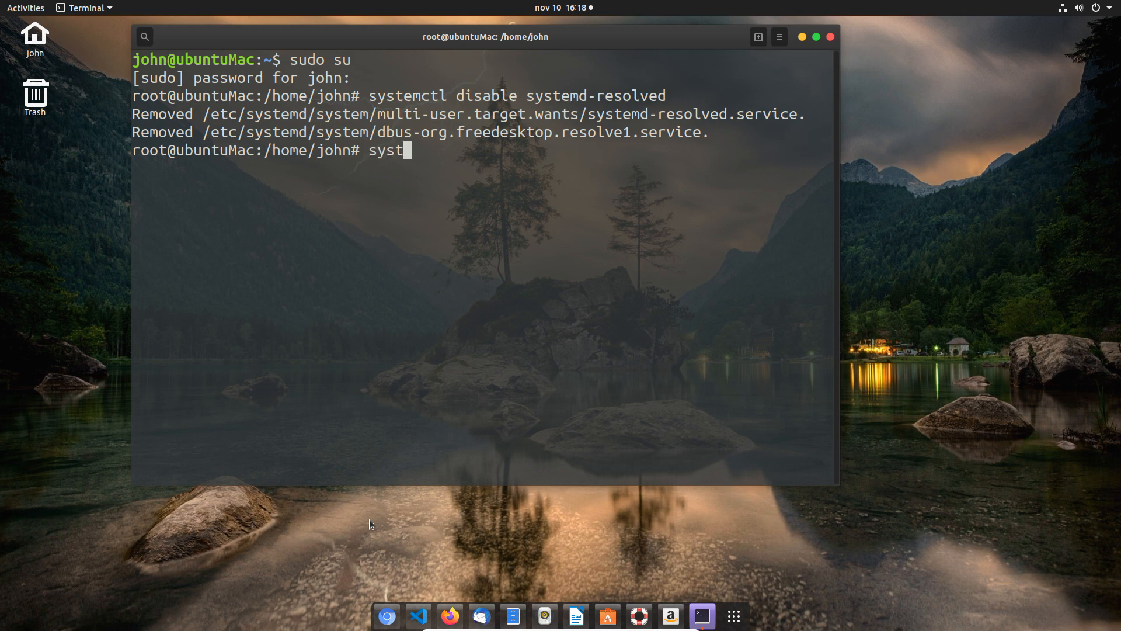
text(emclt)
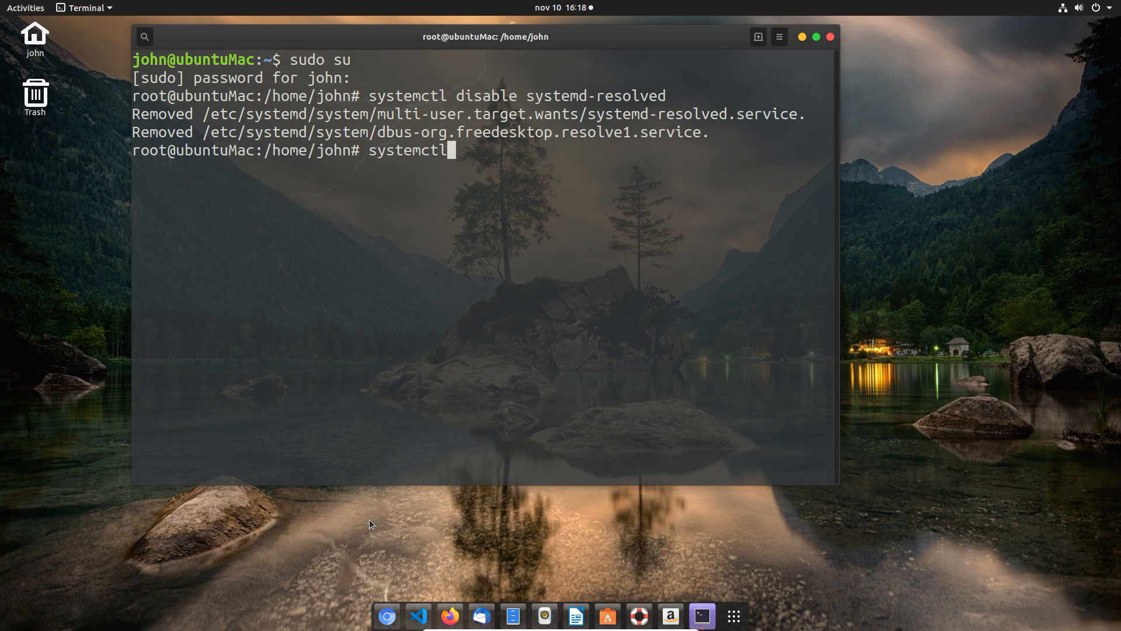
text(st)
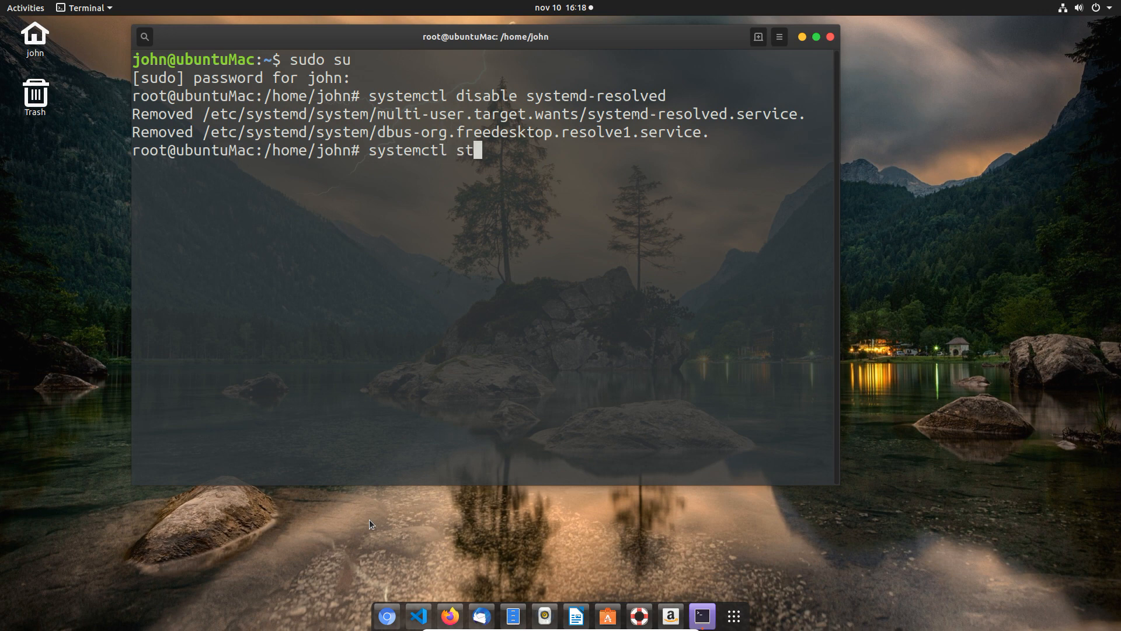
text(op sys)
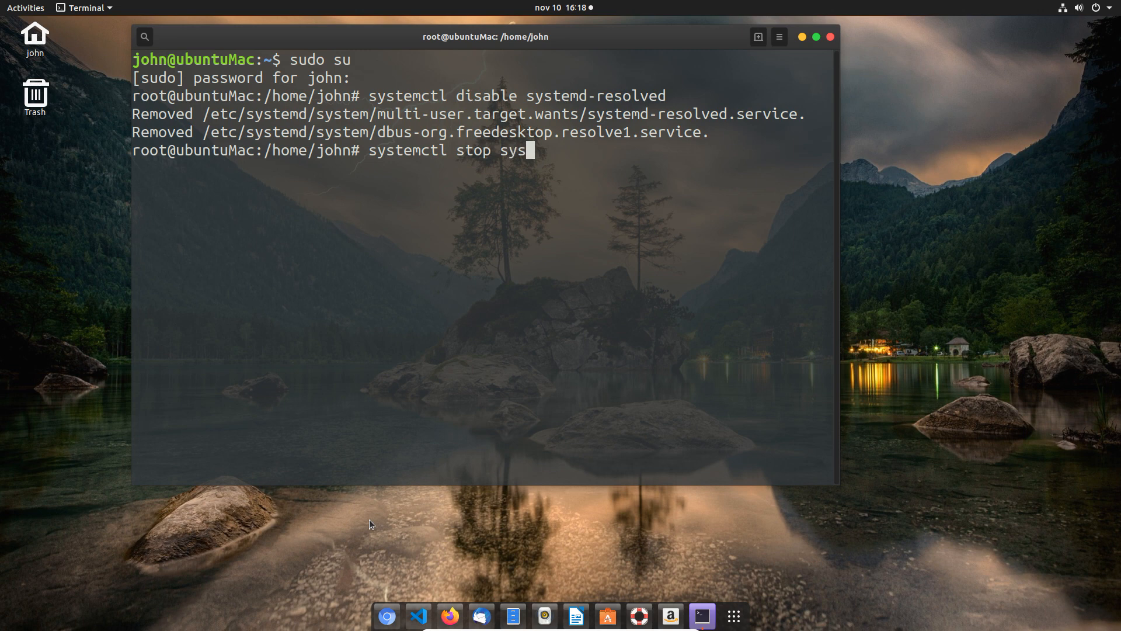
text(temd)
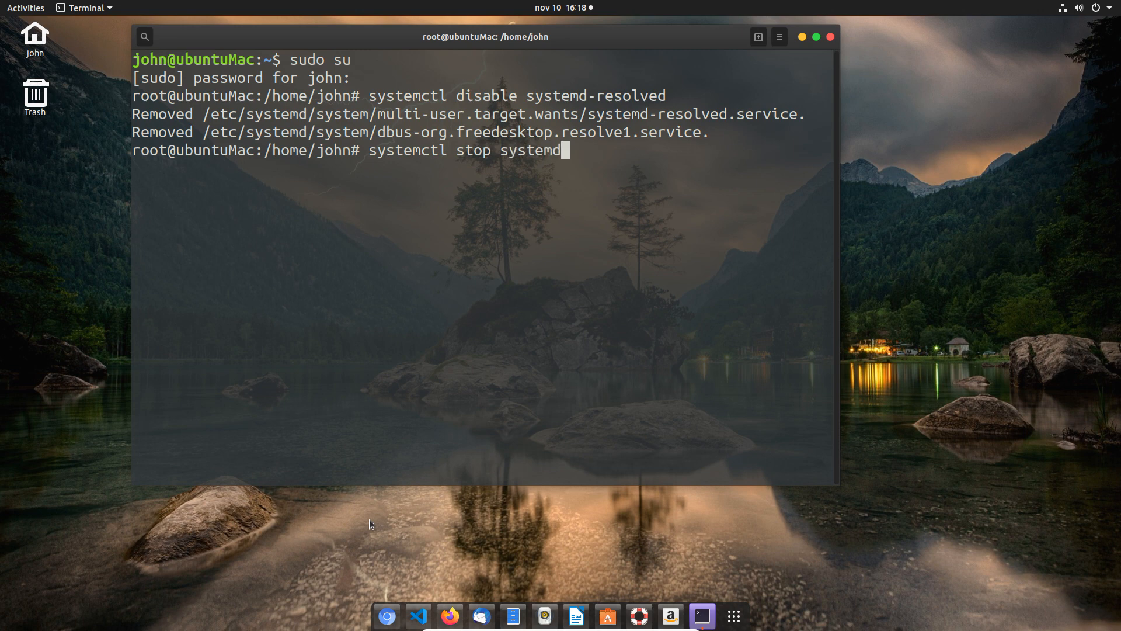
text(-resolved)
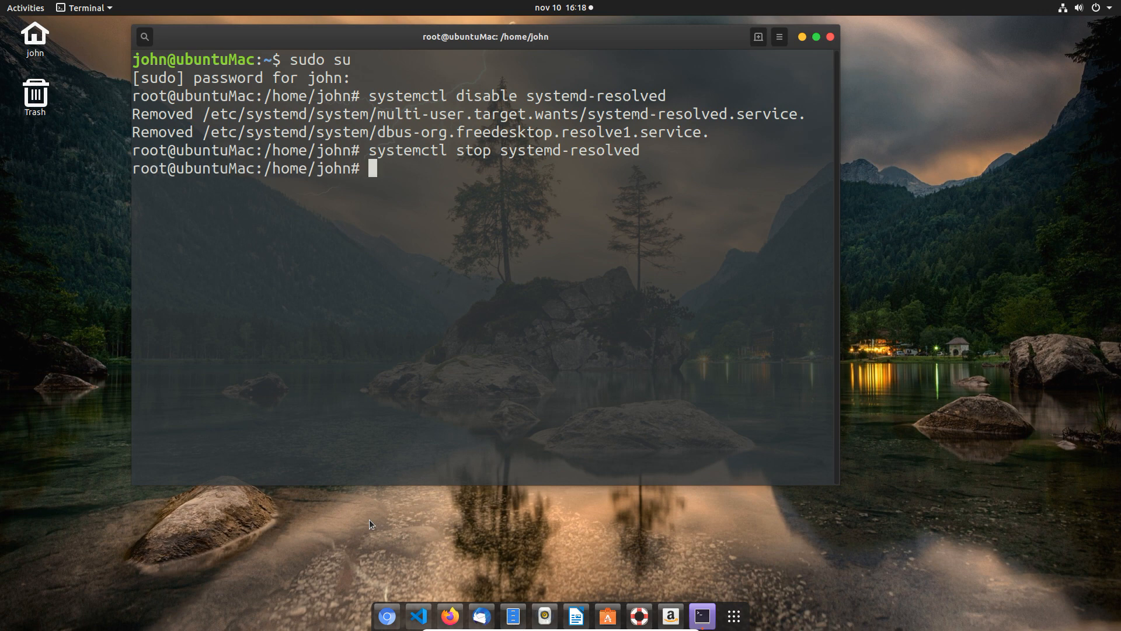
Step: Edit /etc/NetworkManager/NetworkManager.conf in nano, adding dns=default under [main], and save it
text(nano /)
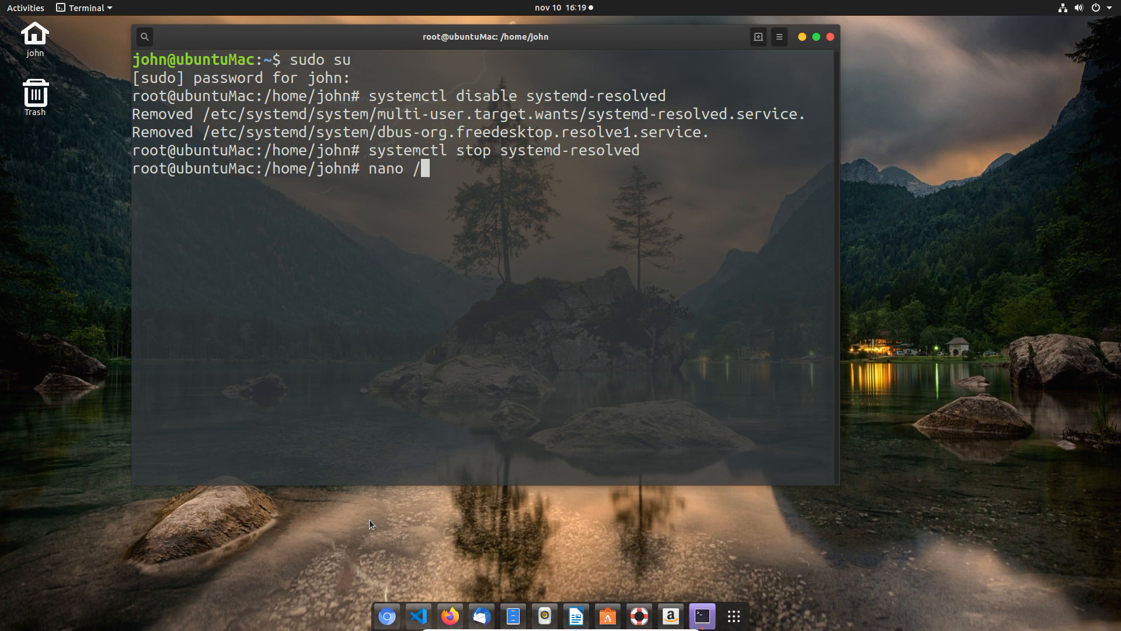
text(etc/)
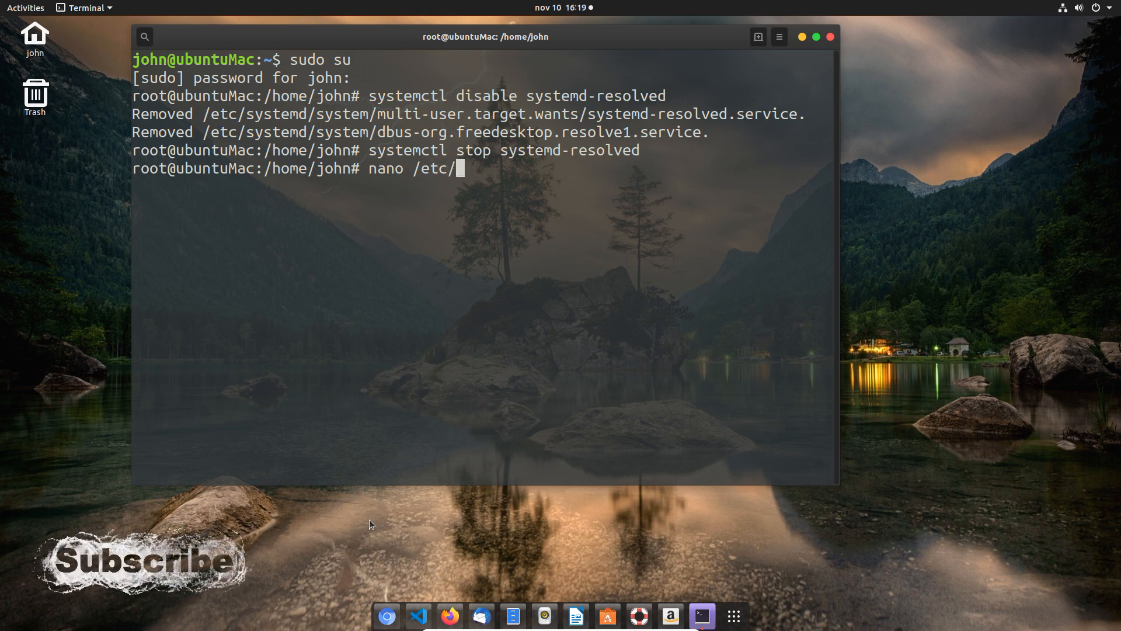
text(NetworkManager/)
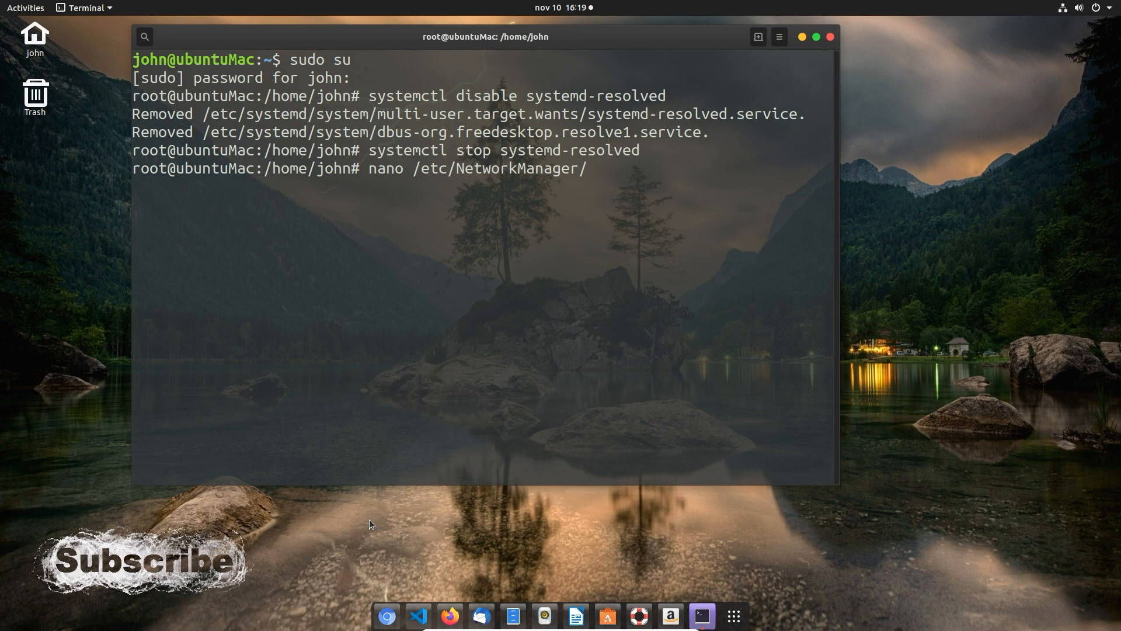
text(NetworkManager.conf)
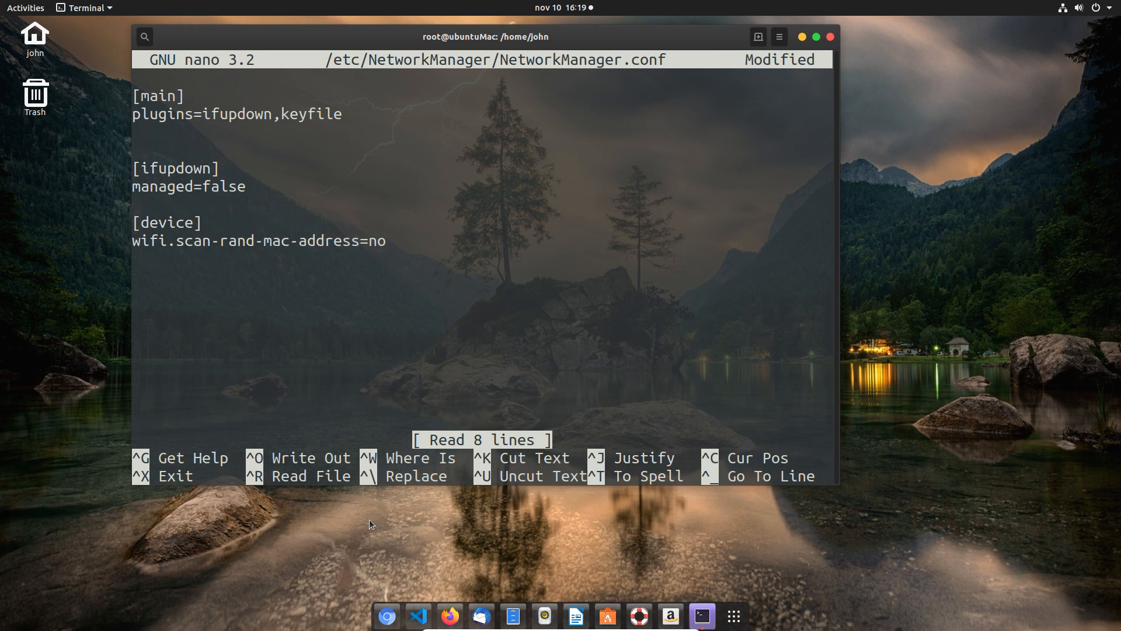
text(dns=)
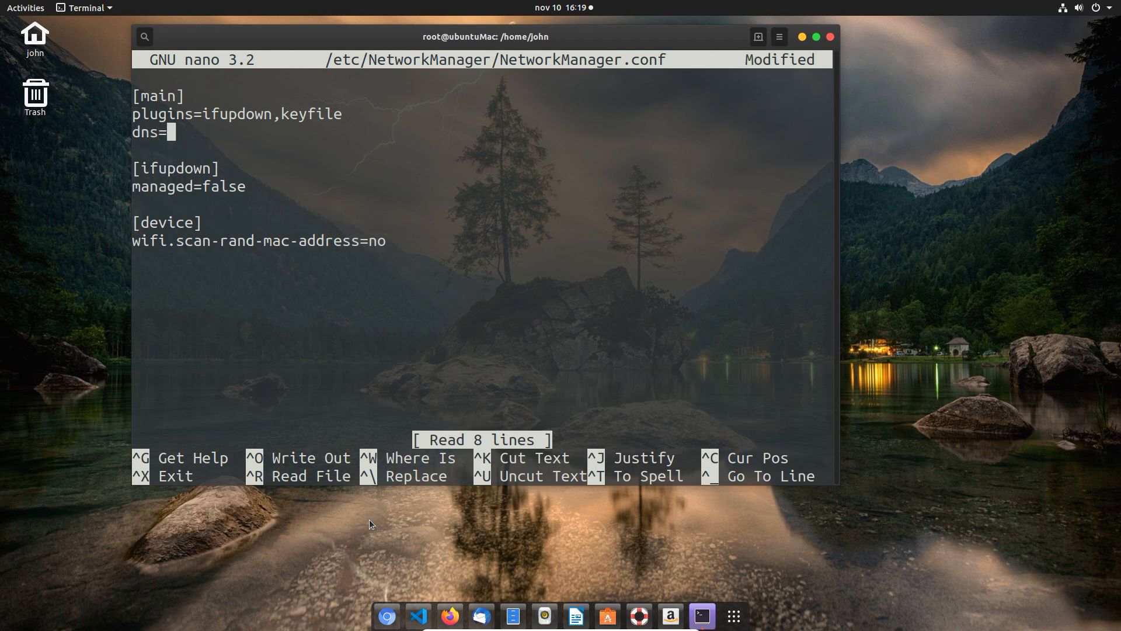
text(default)
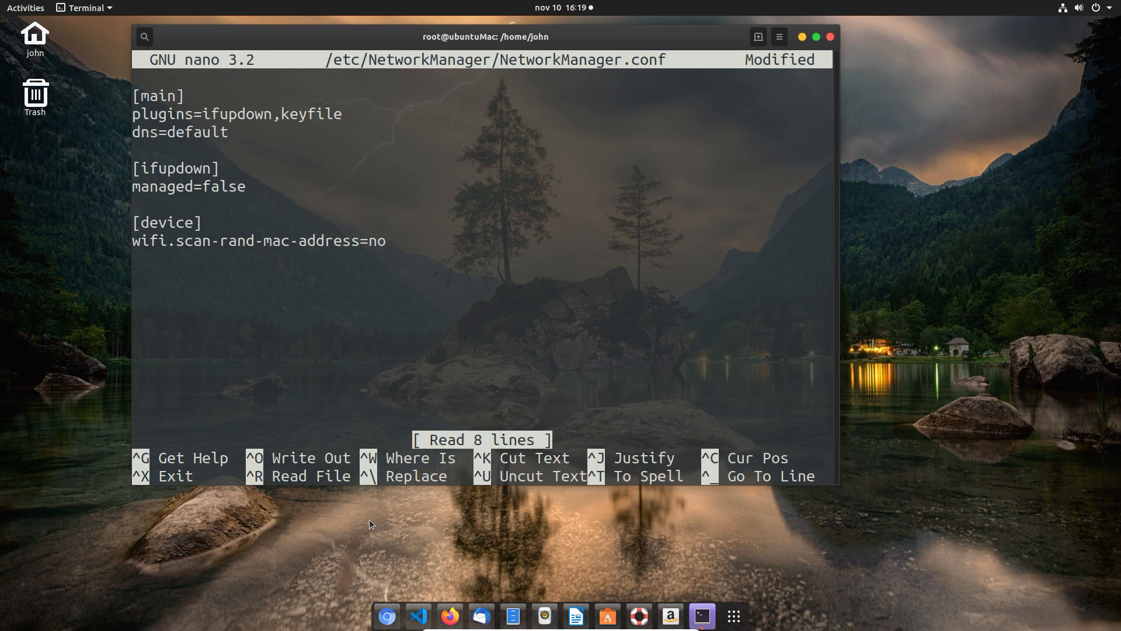
key(ctrl+o)
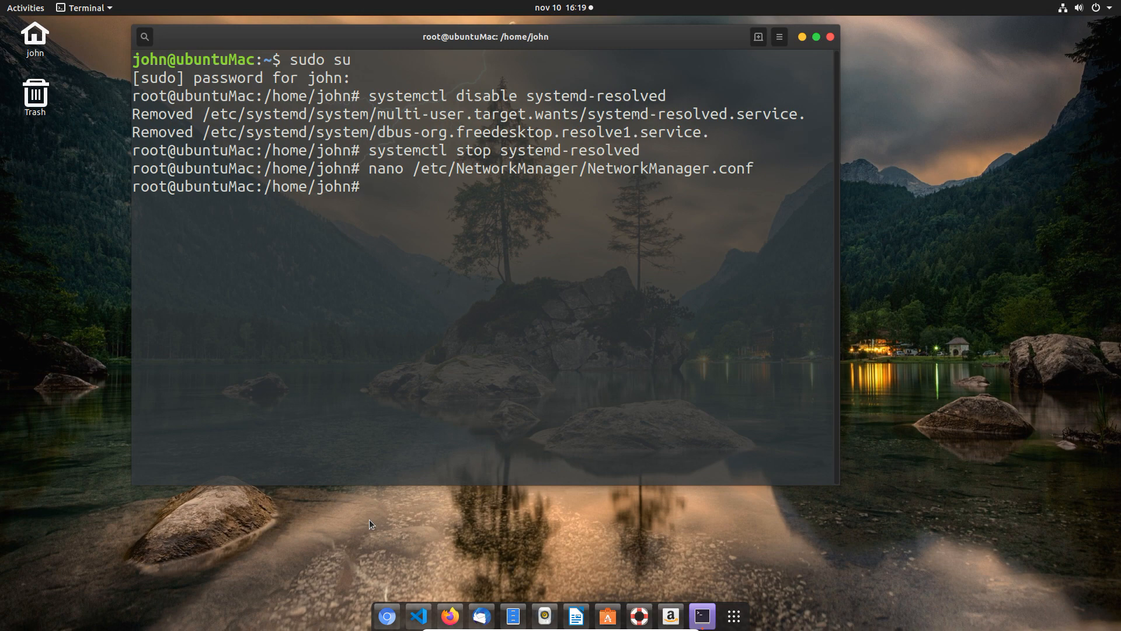
Step: Remove /etc/resolv.conf
text(rm)
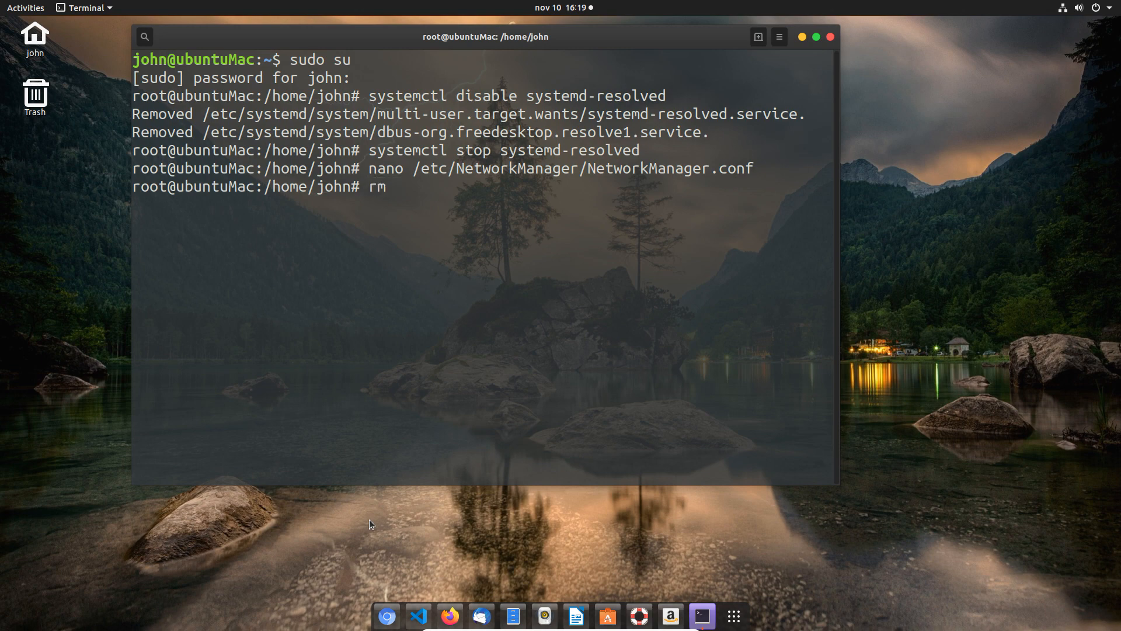
text(/etc/)
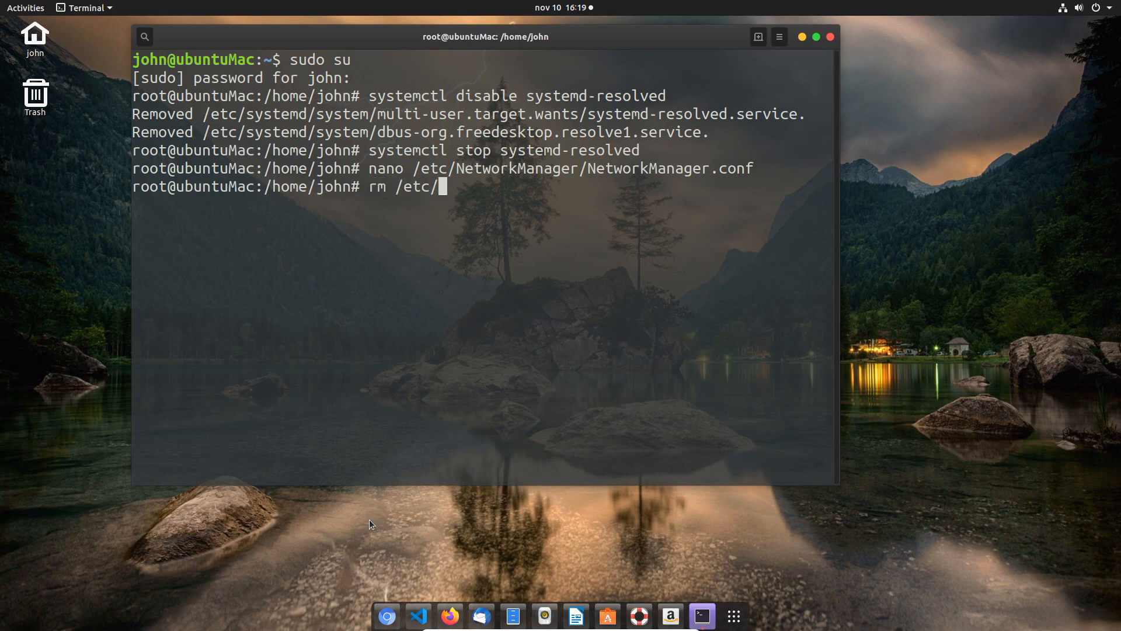
text(resolv)
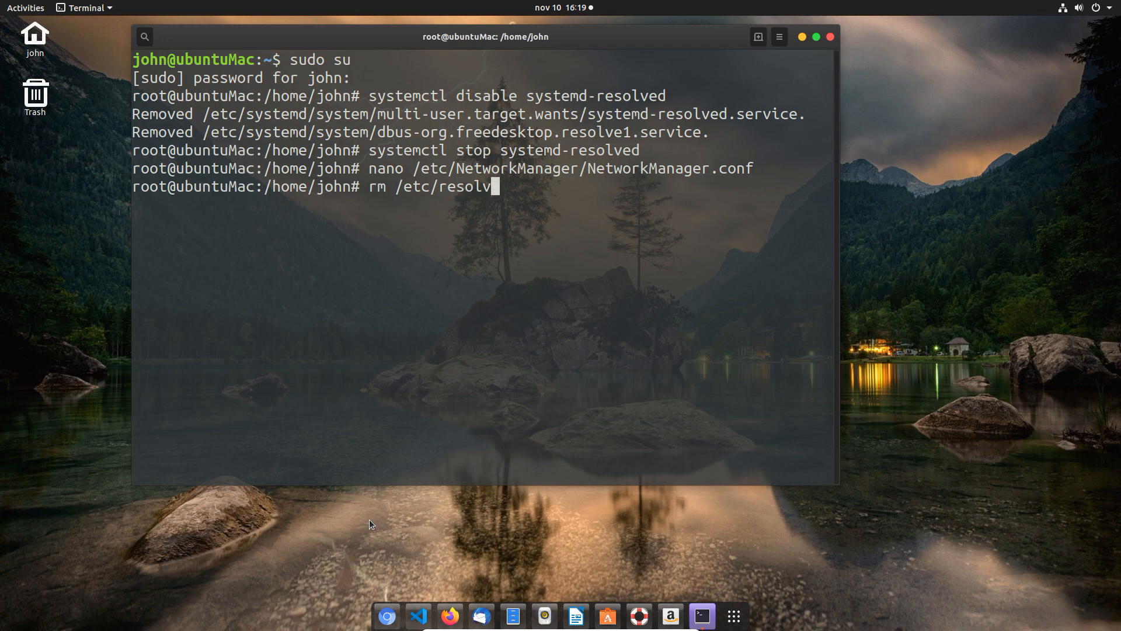
key(Return)
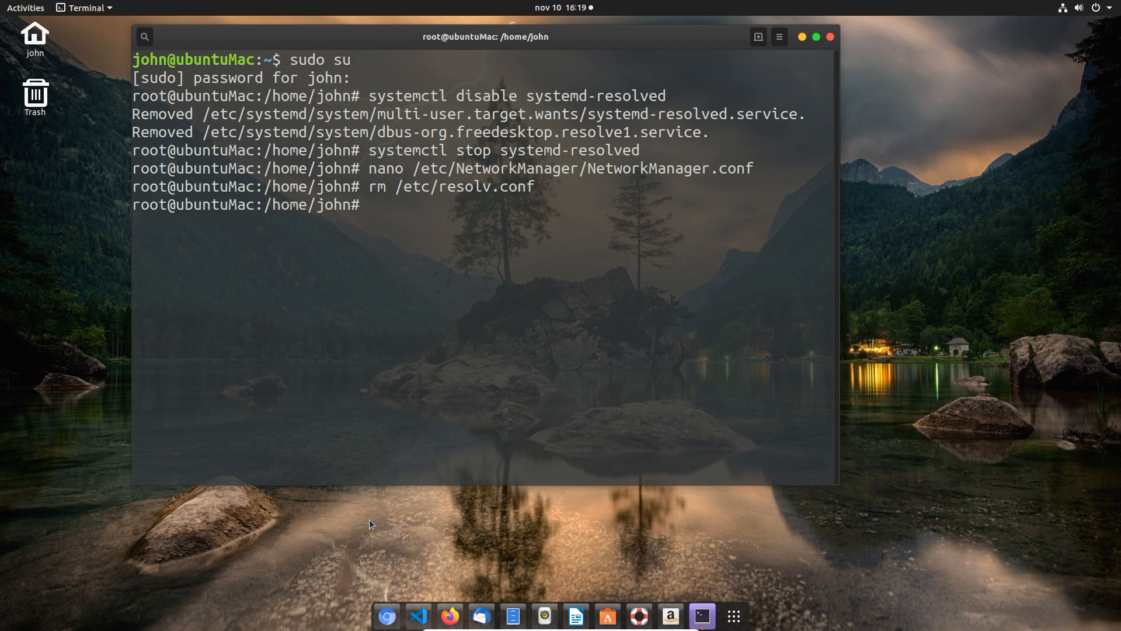
Step: Restart the NetworkManager service and clear the screen
text(syste)
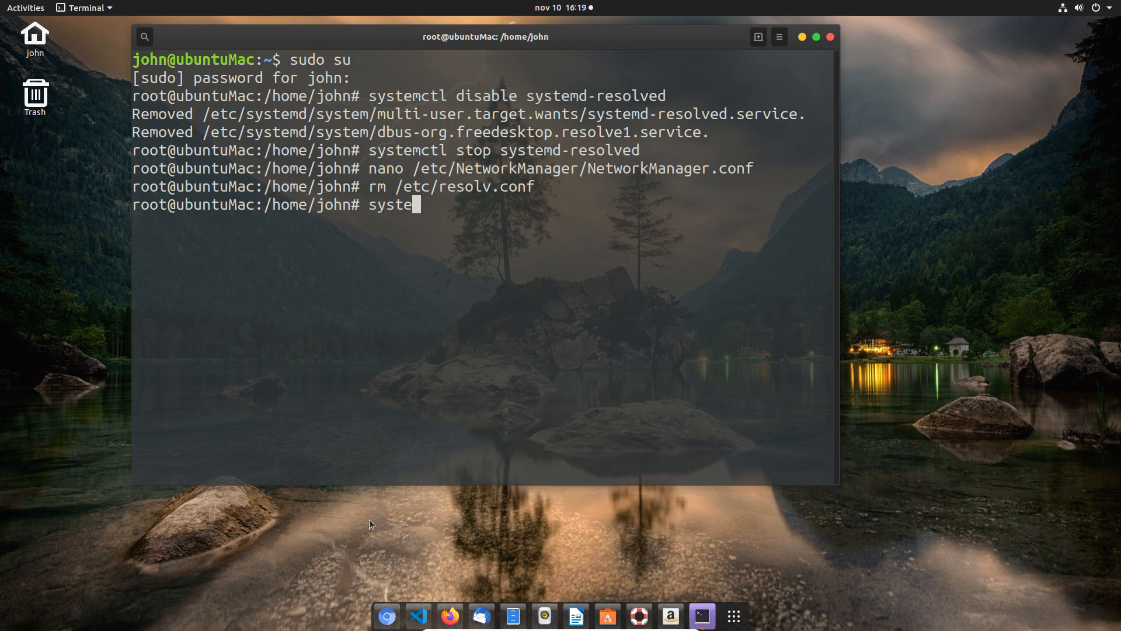
text(m)
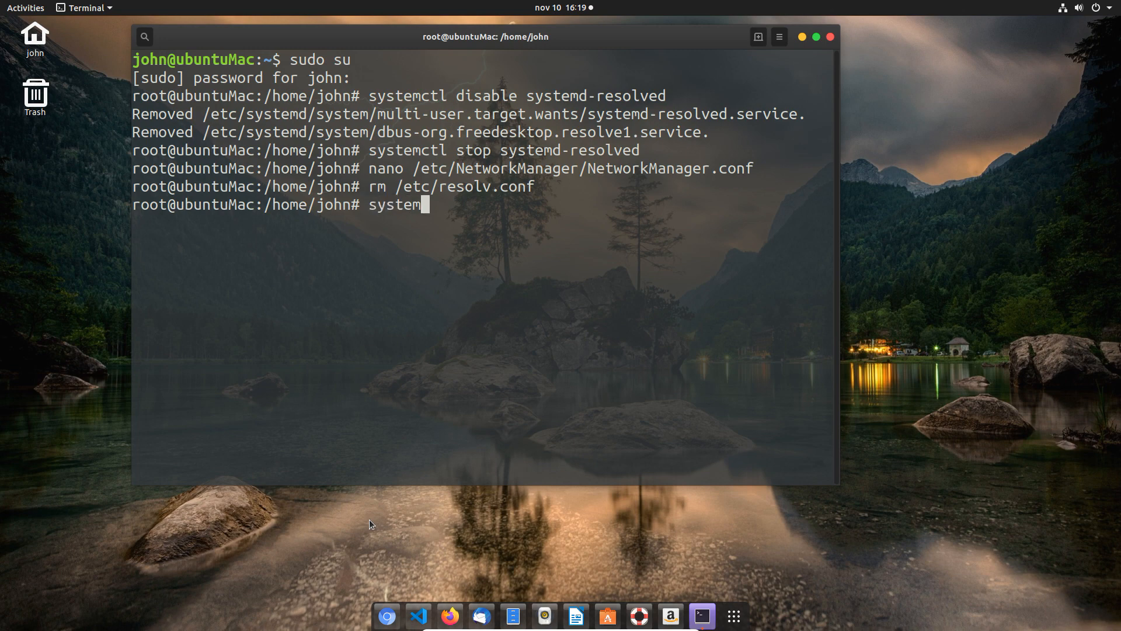
text(ctl)
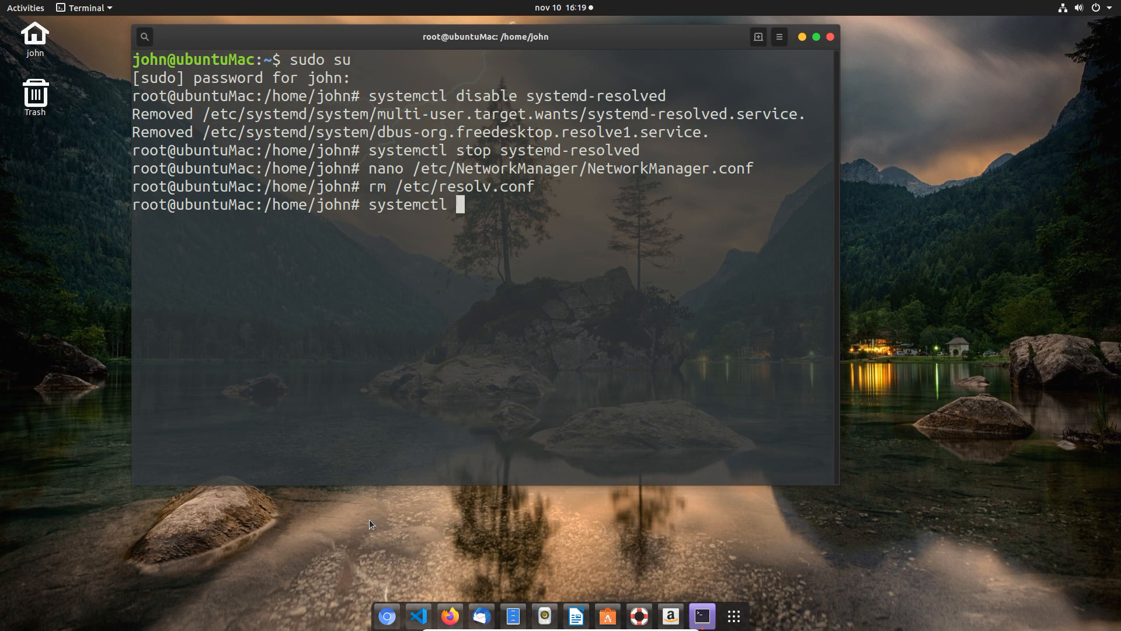
text(restart Ne)
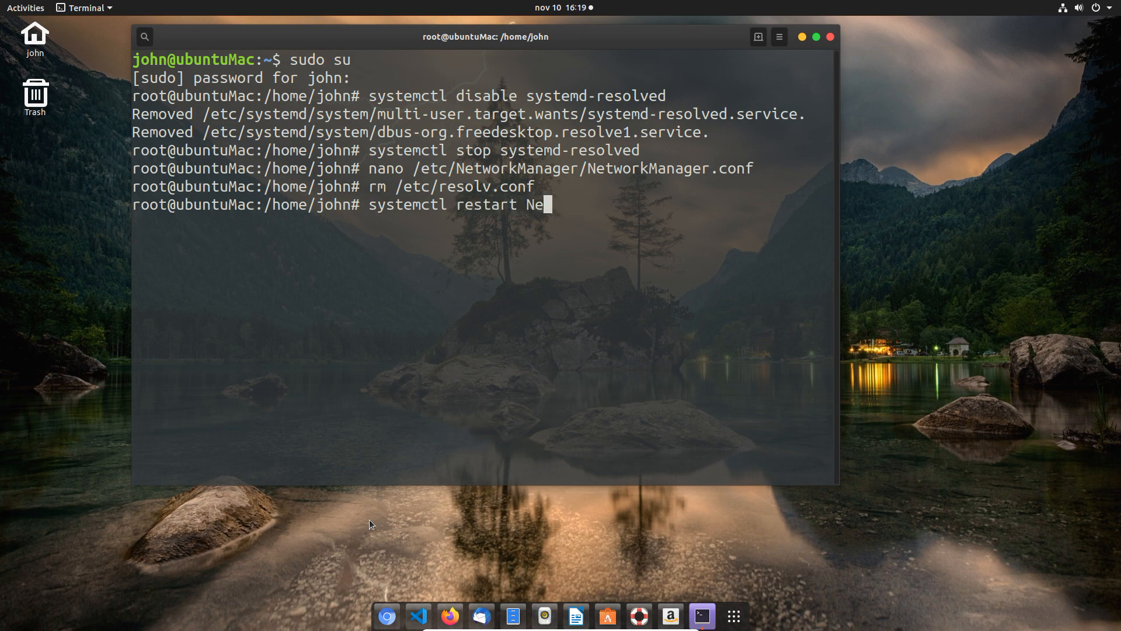
text(t)
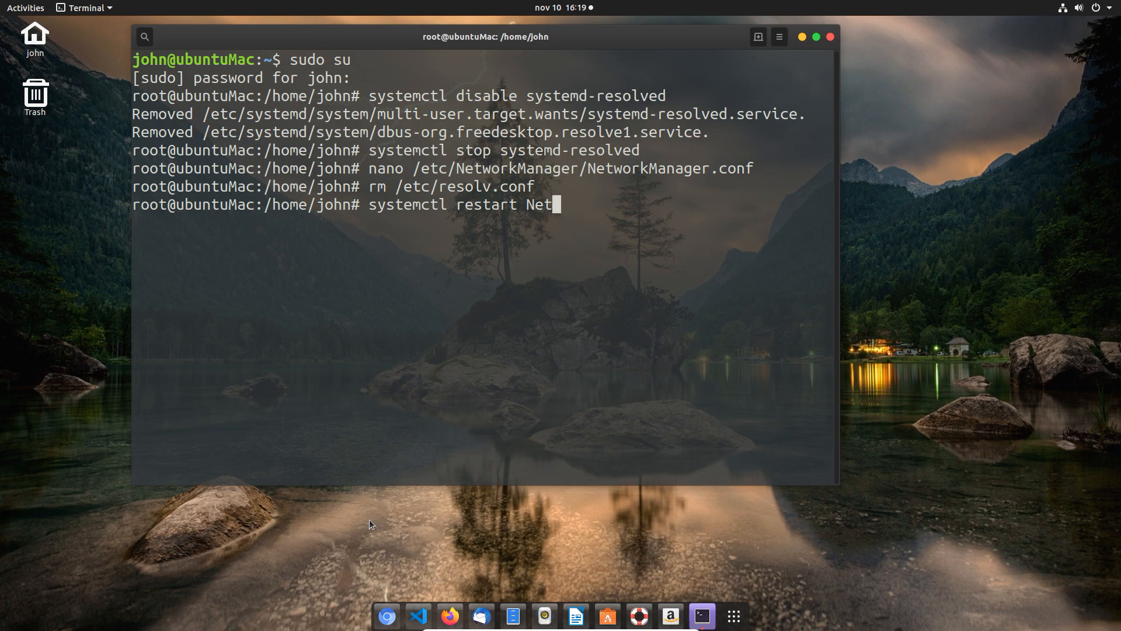
text(work)
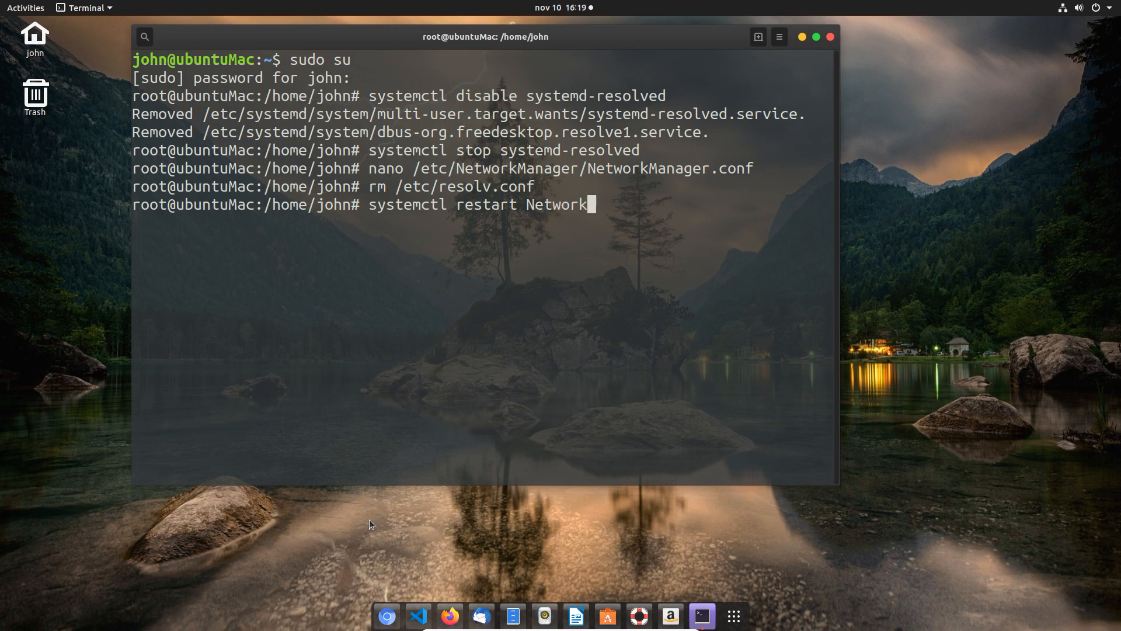
text(Manager)
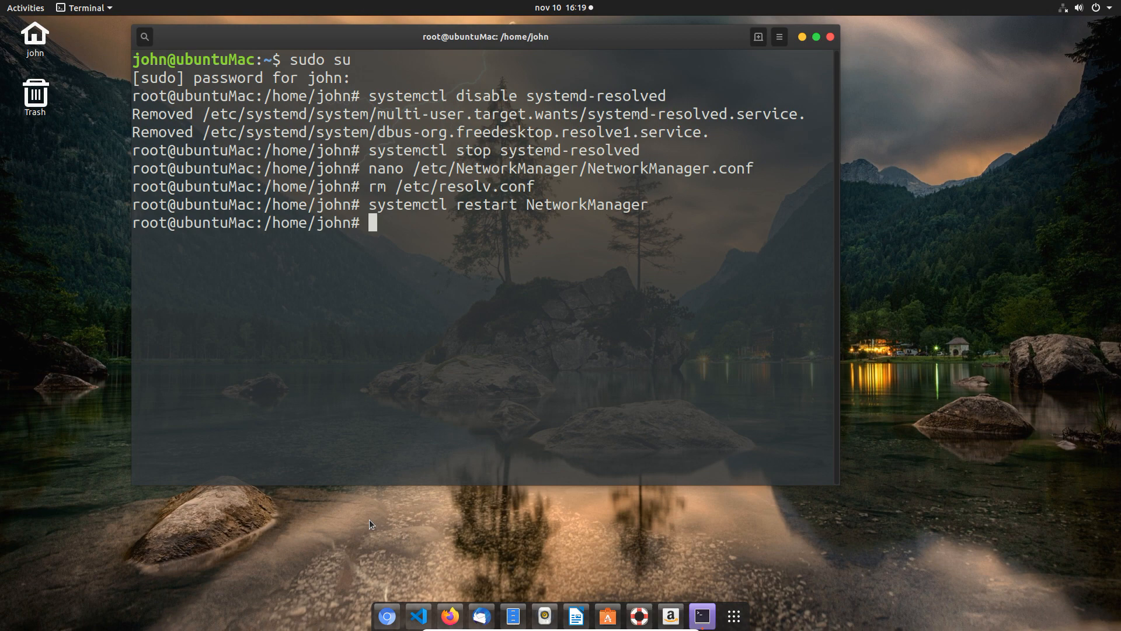
text(clear)
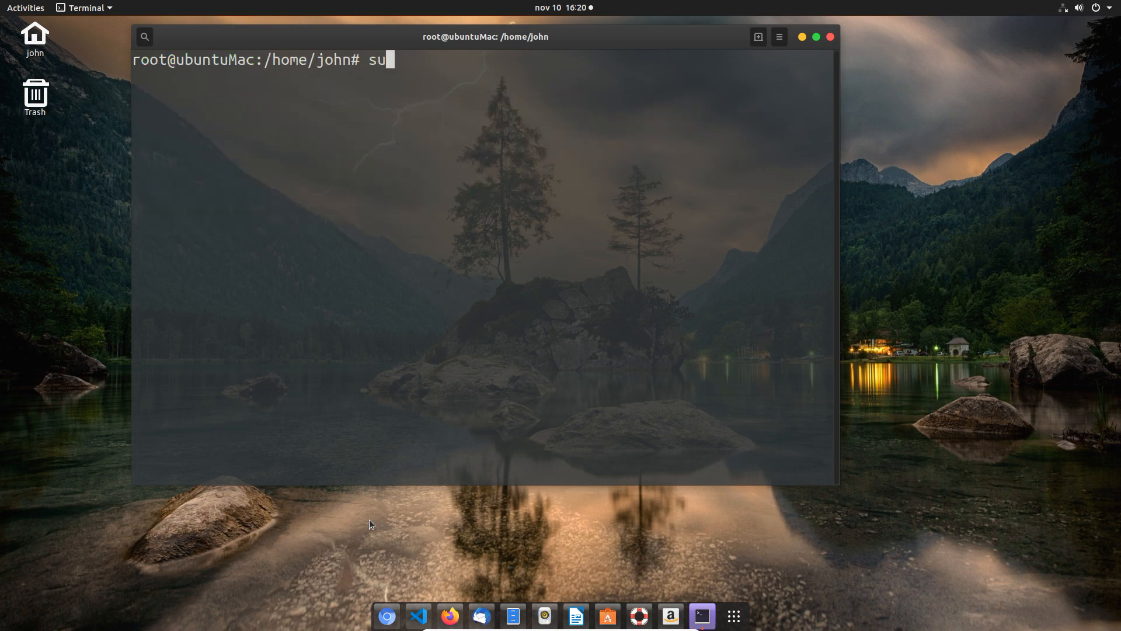
Step: Install curl with apt and clear the screen
key(BackSpace)
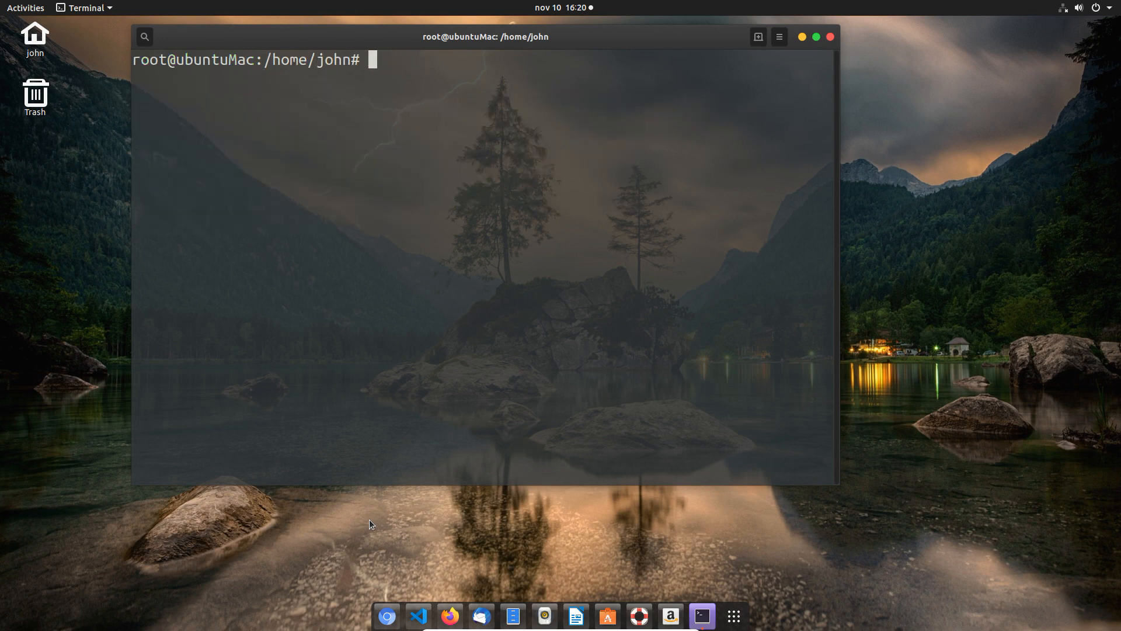
text(apt instal)
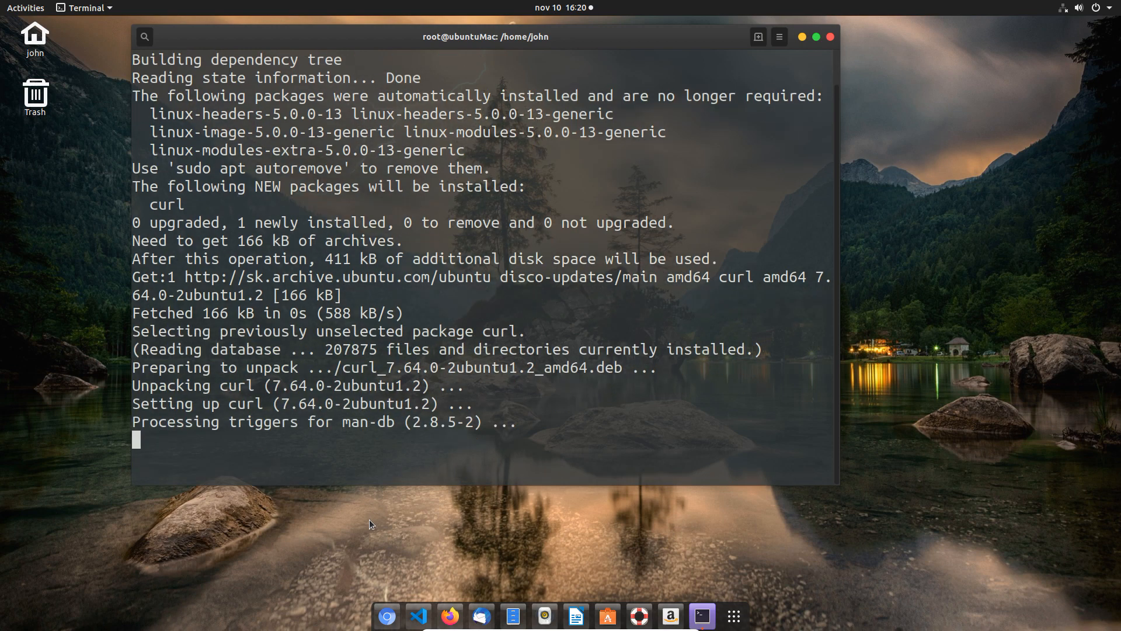
text(clea)
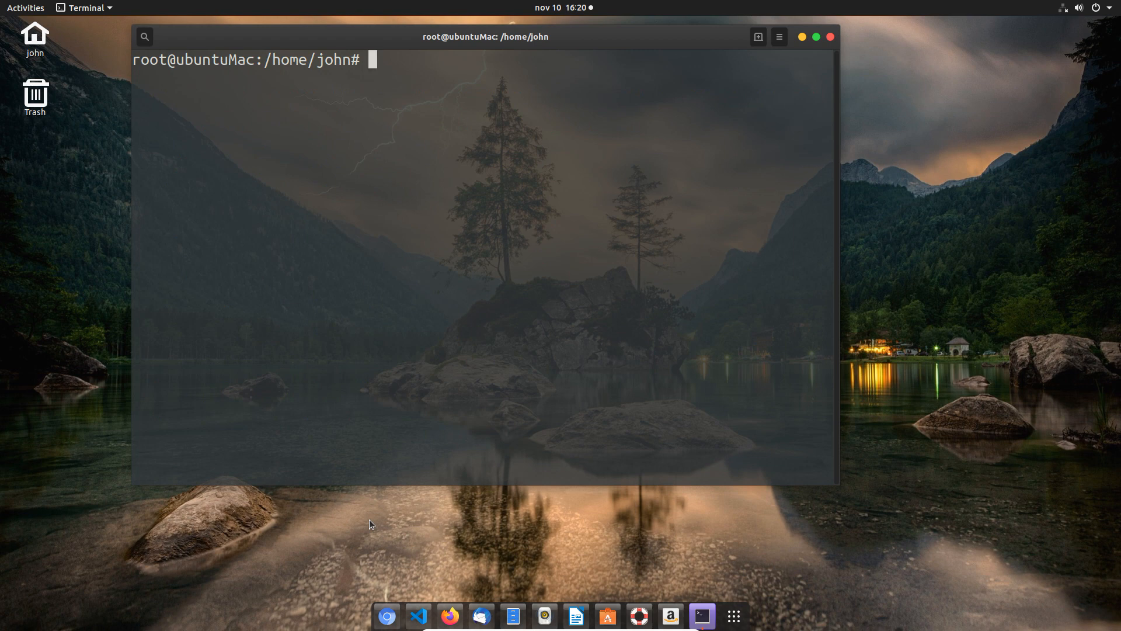
text(c)
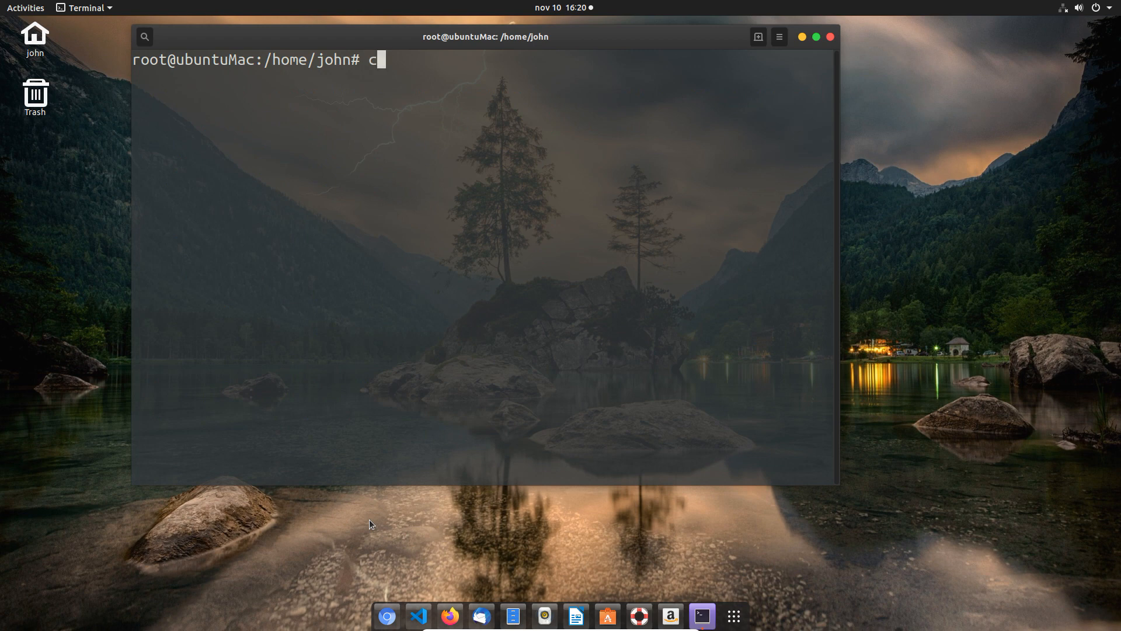
text(url -)
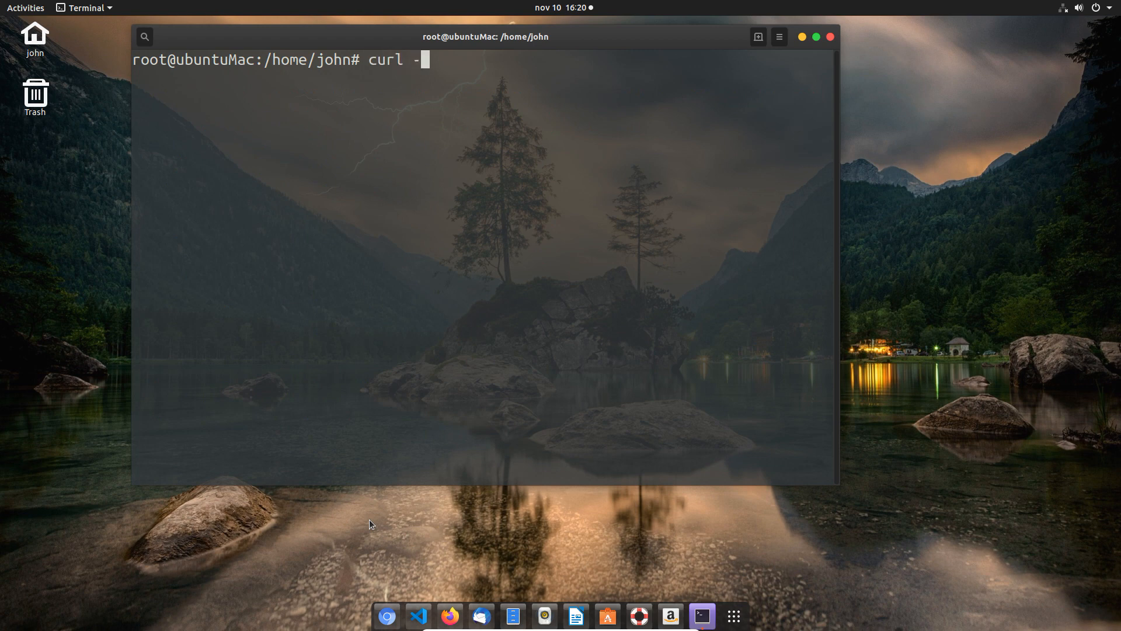
text(fs)
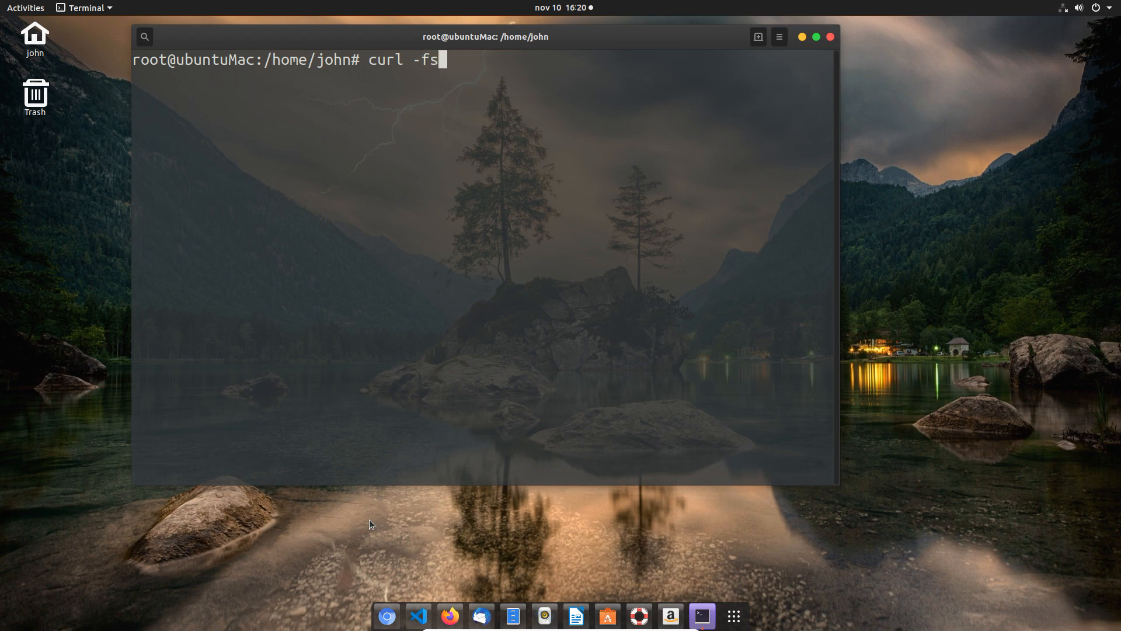
text(SL)
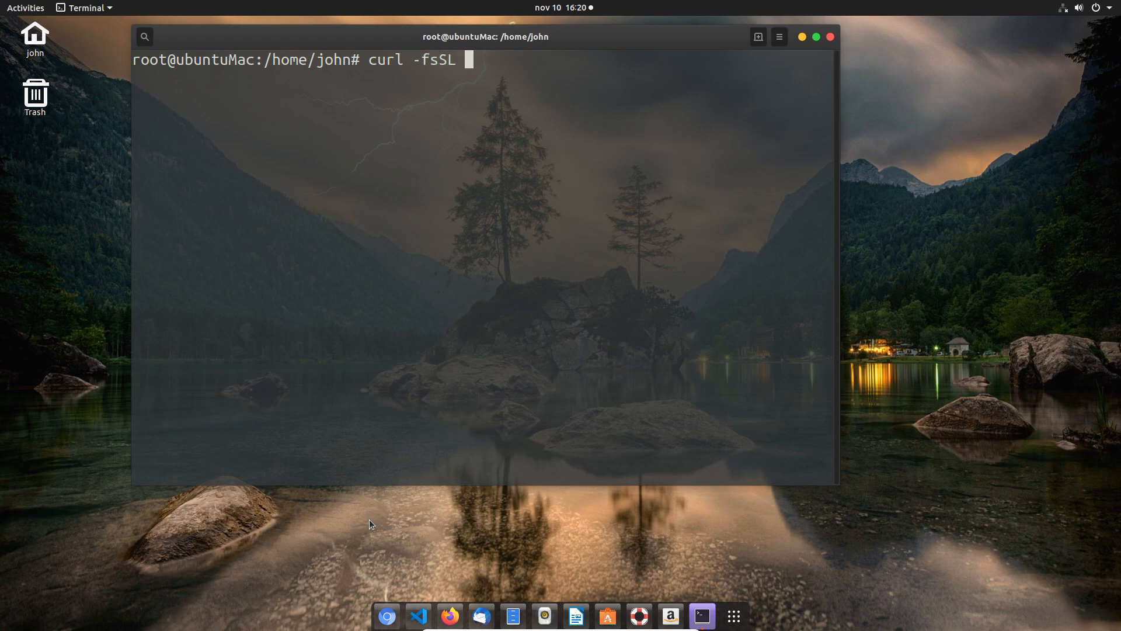
text(https)
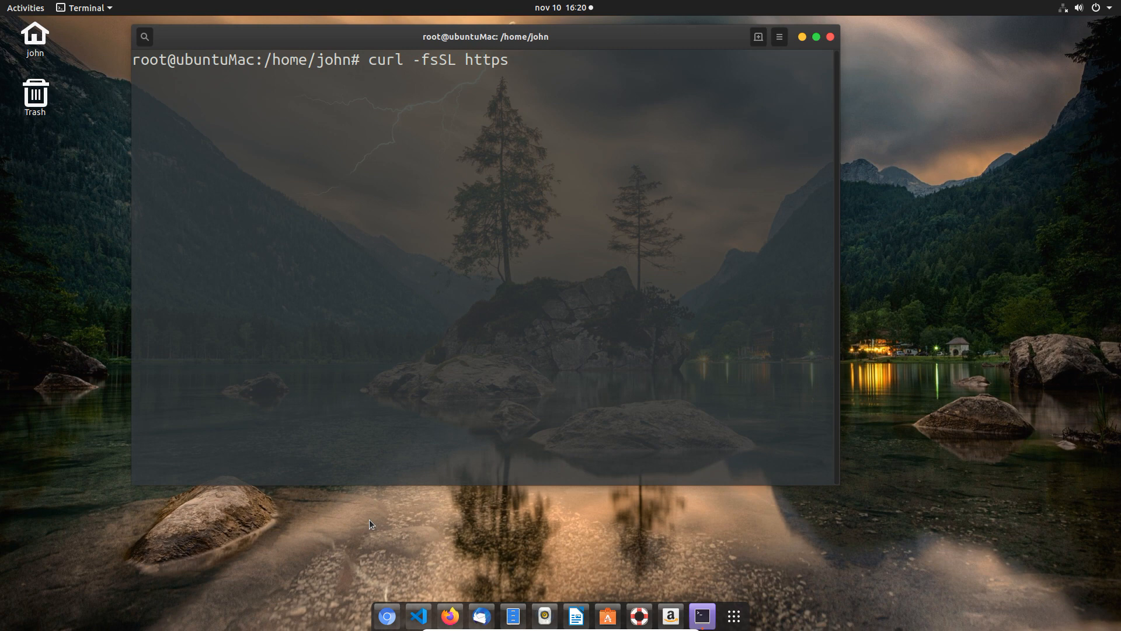
text(://)
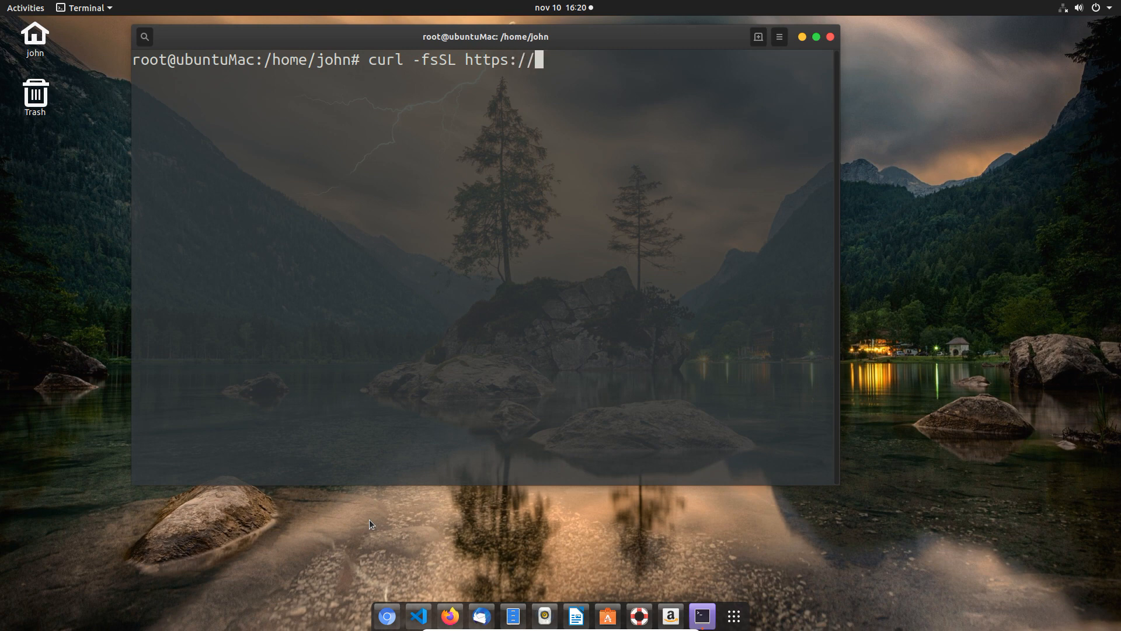
text(get)
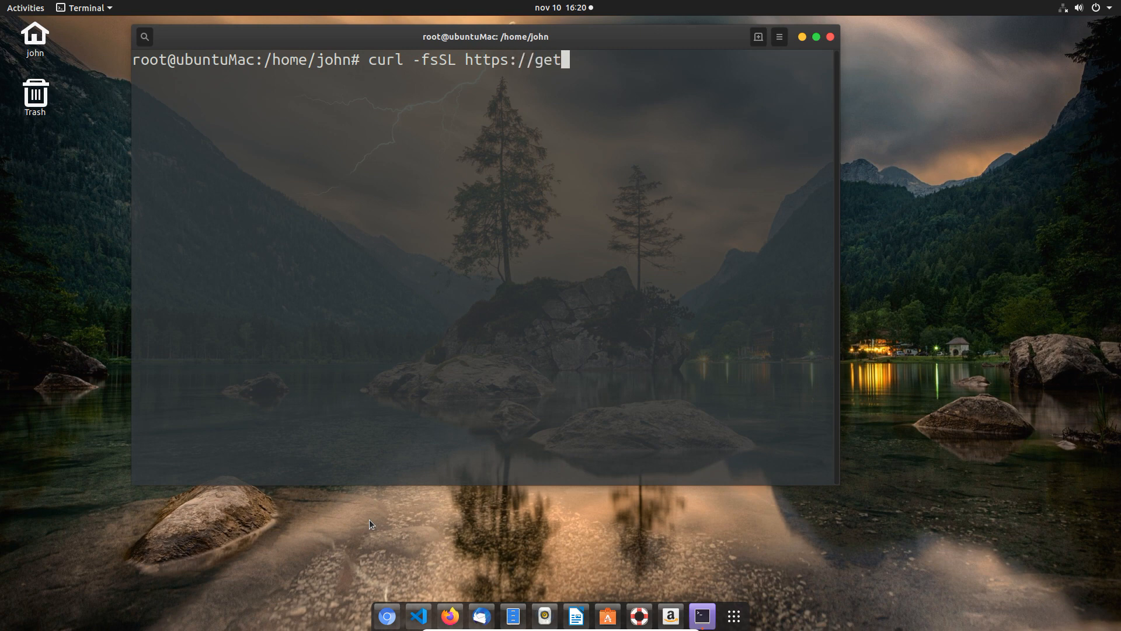
text(.docker.com -o)
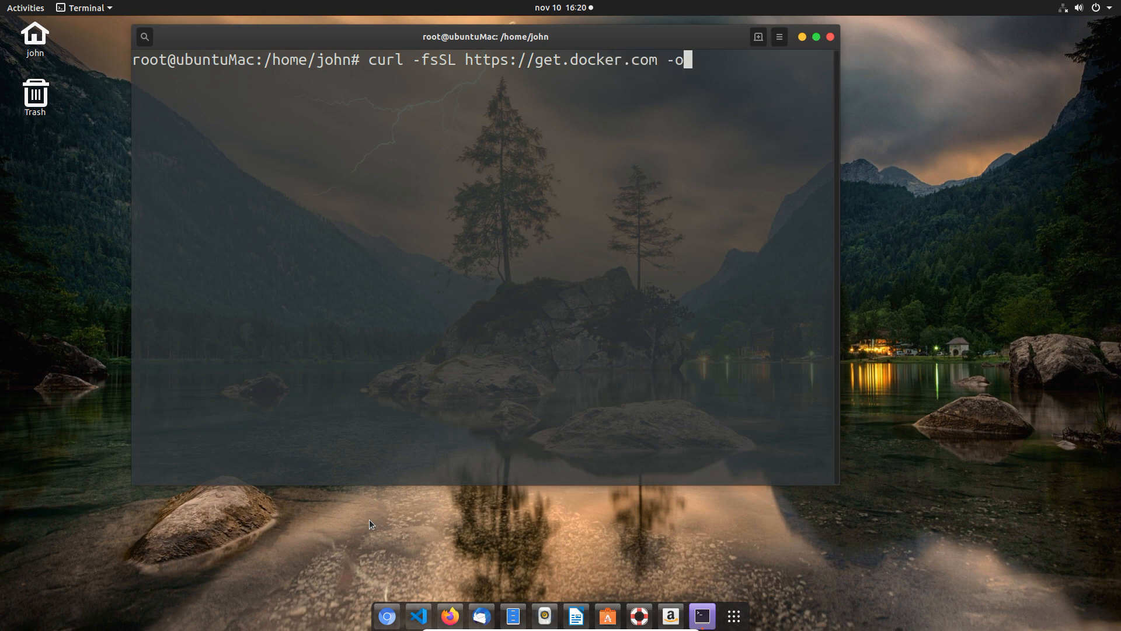
text(get)
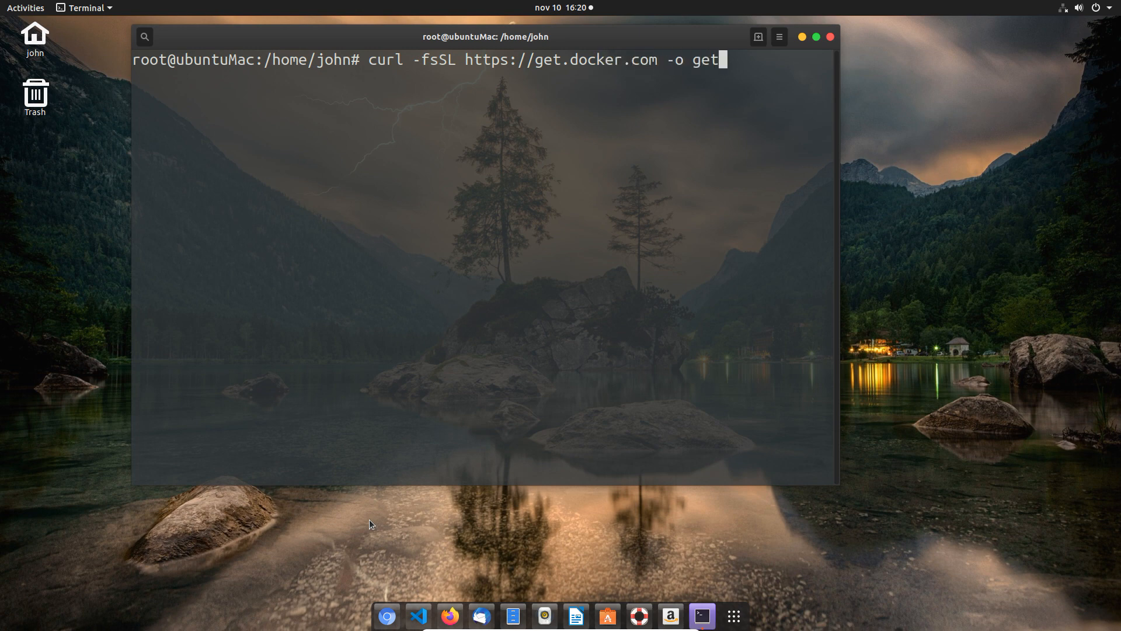
text(-d)
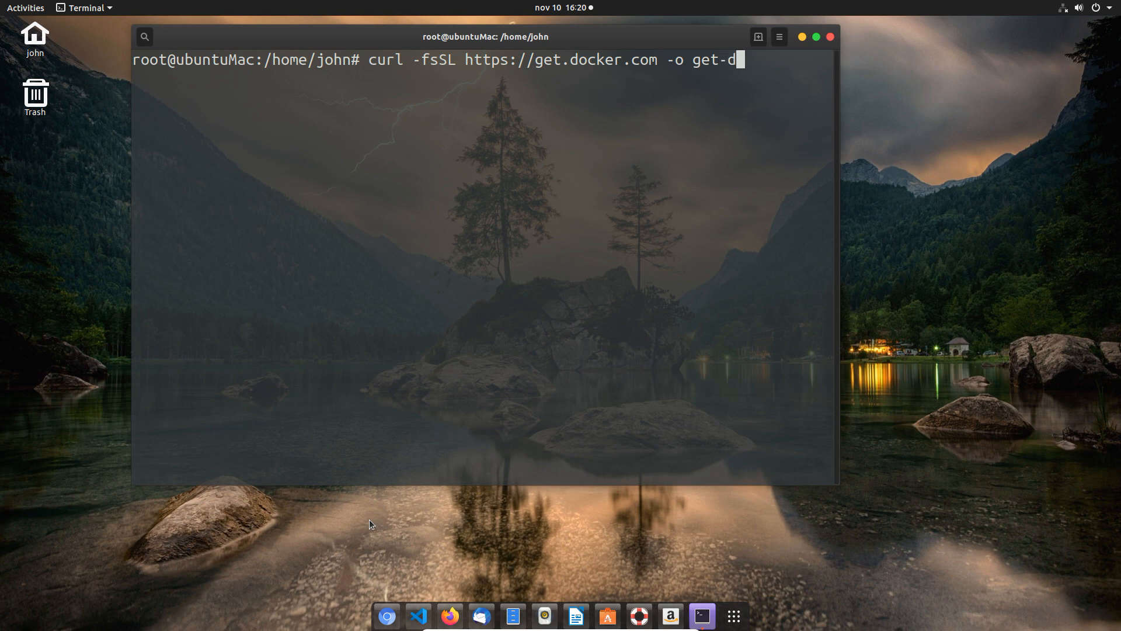
text(ocker.)
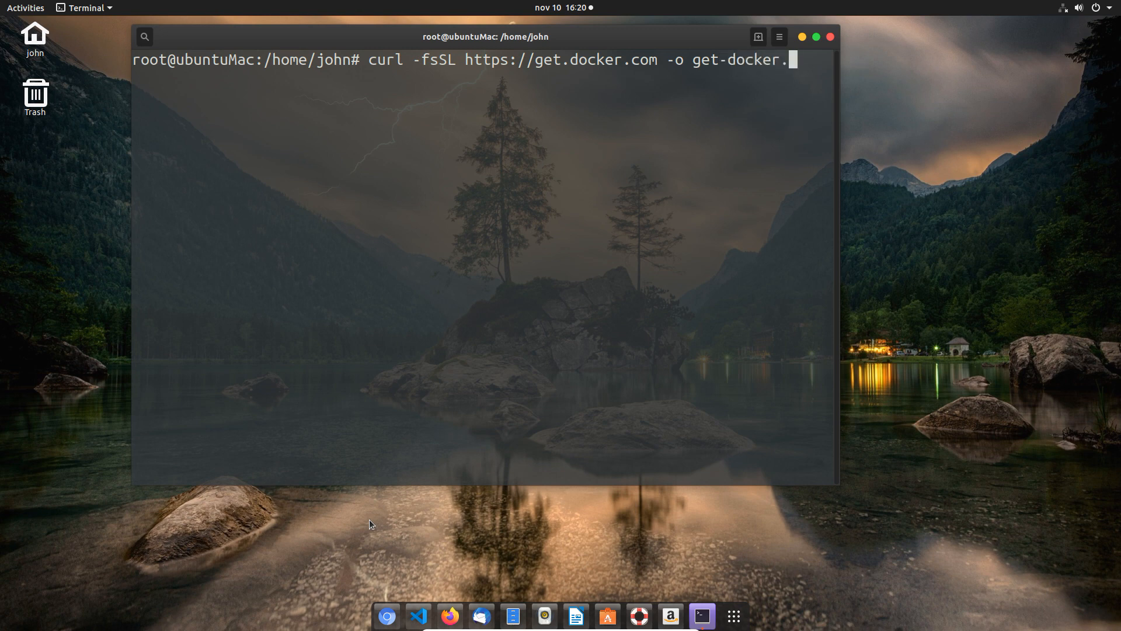
text(sh)
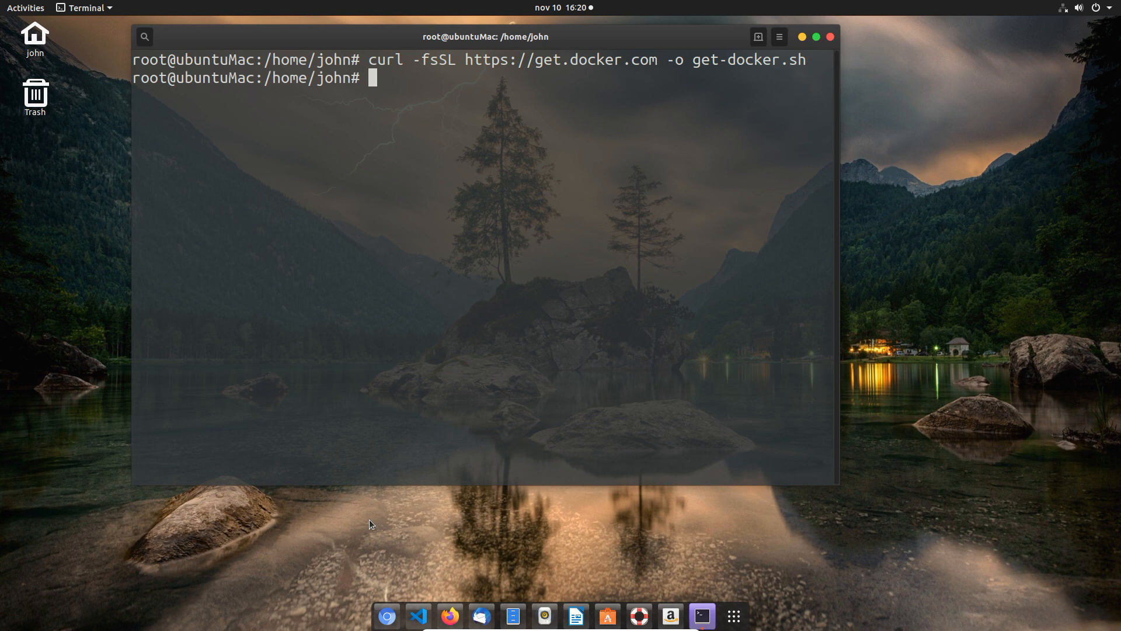
Step: Run the get-docker.sh install script with sh
text(sh get)
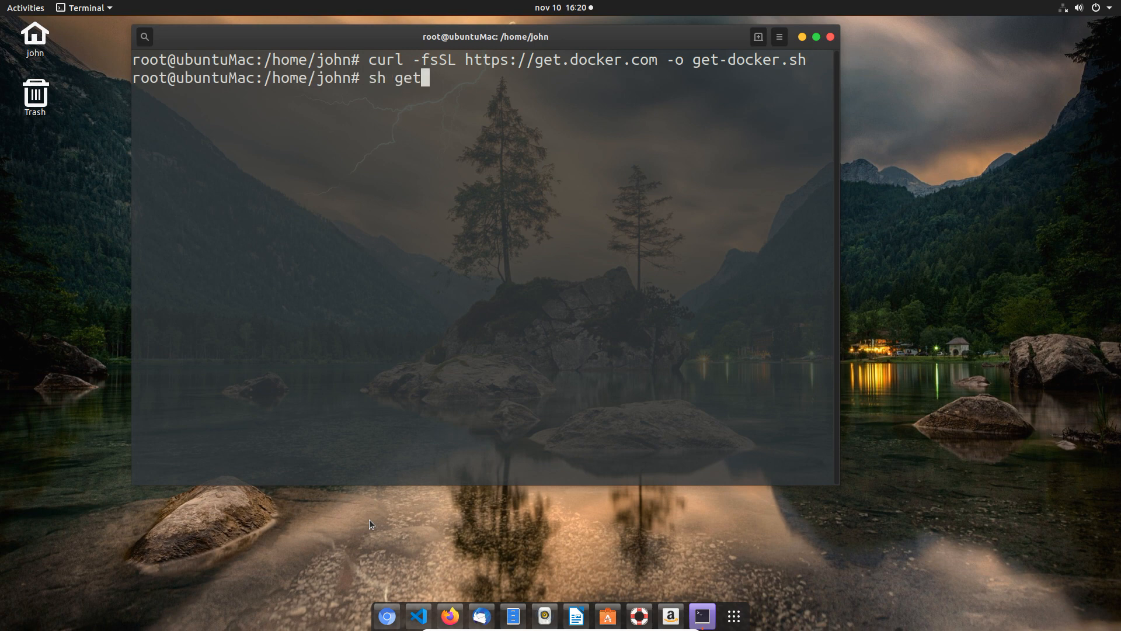
text(-docker.sh)
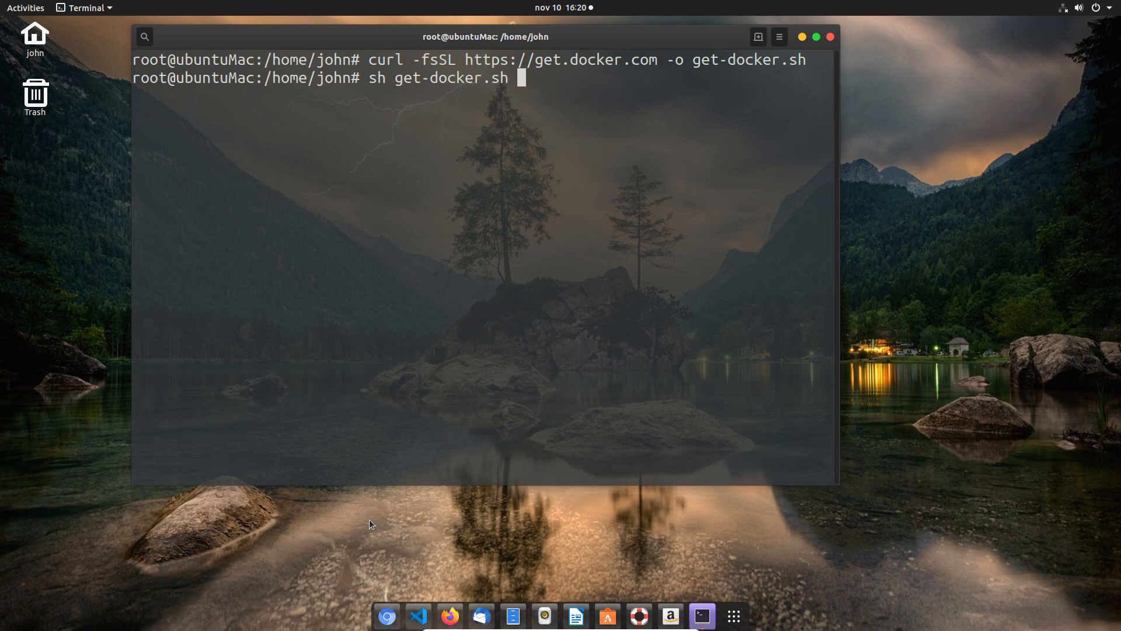
key(Return)
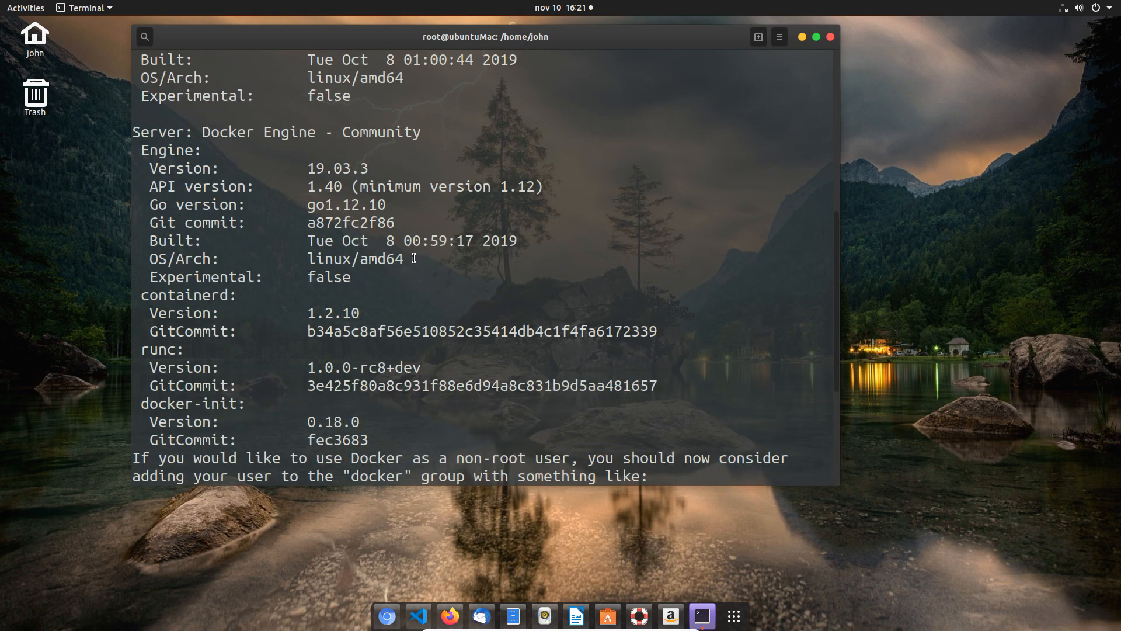
Step: Maximize the terminal window once the Docker installer finishes
double_click(337, 169)
text(doc)
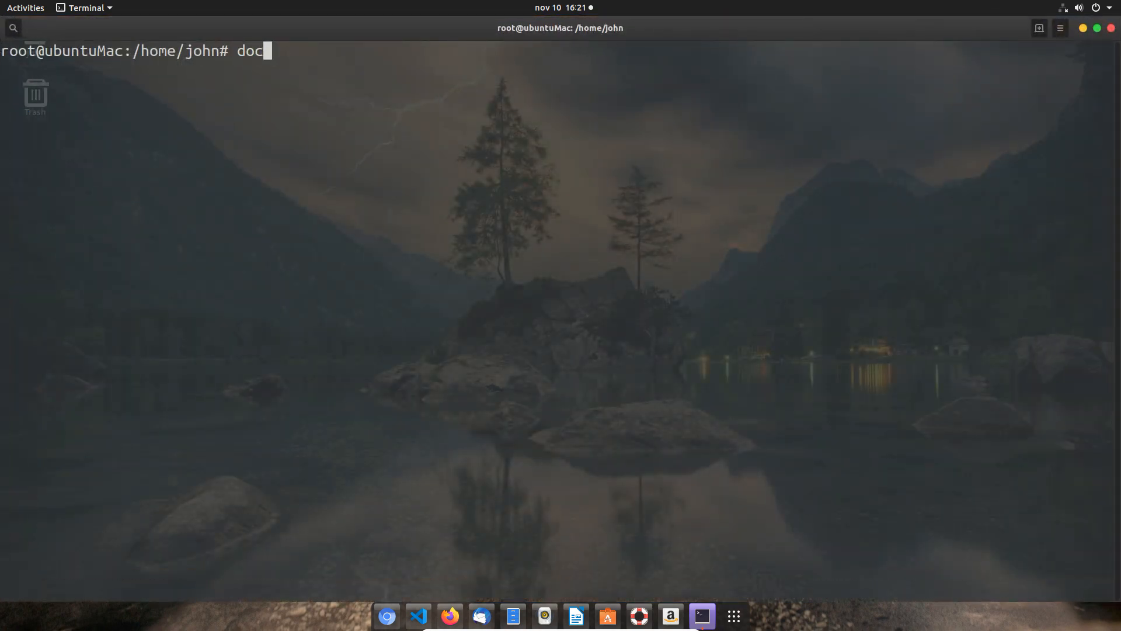
Step: Pull the pihole/pihole Docker image and wait for all layers to complete
text(ker pu)
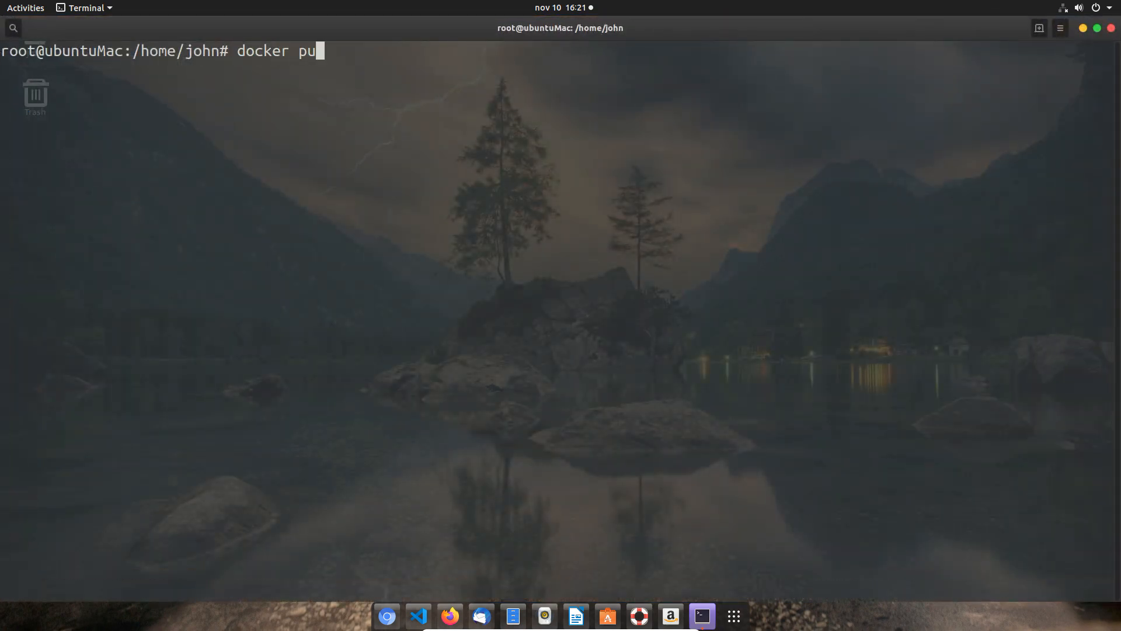
text(ll)
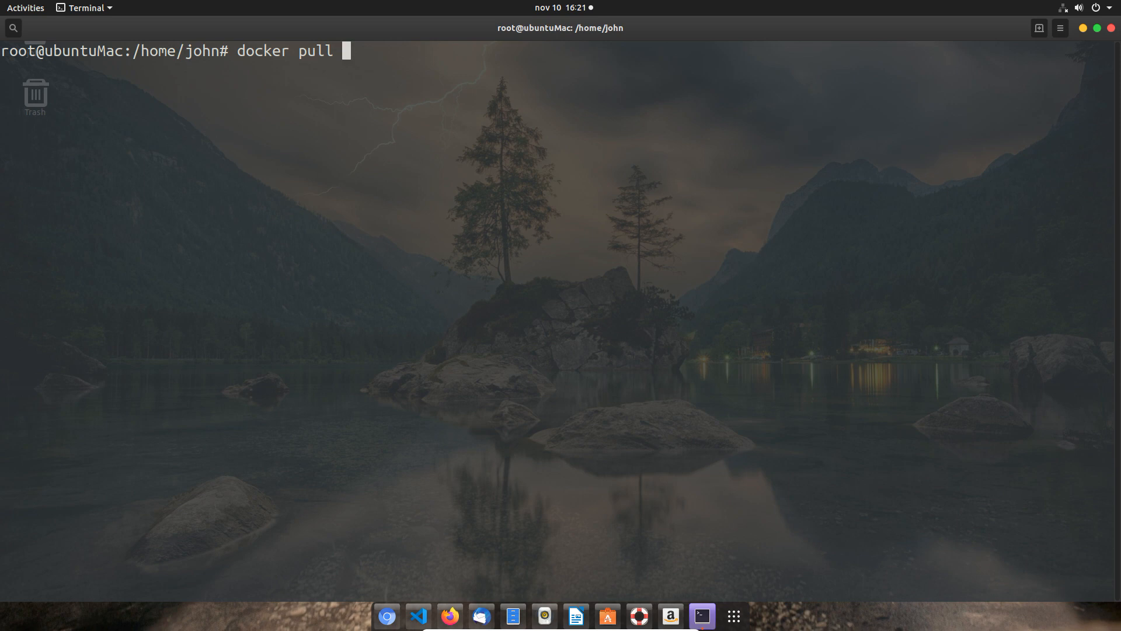
text(poh)
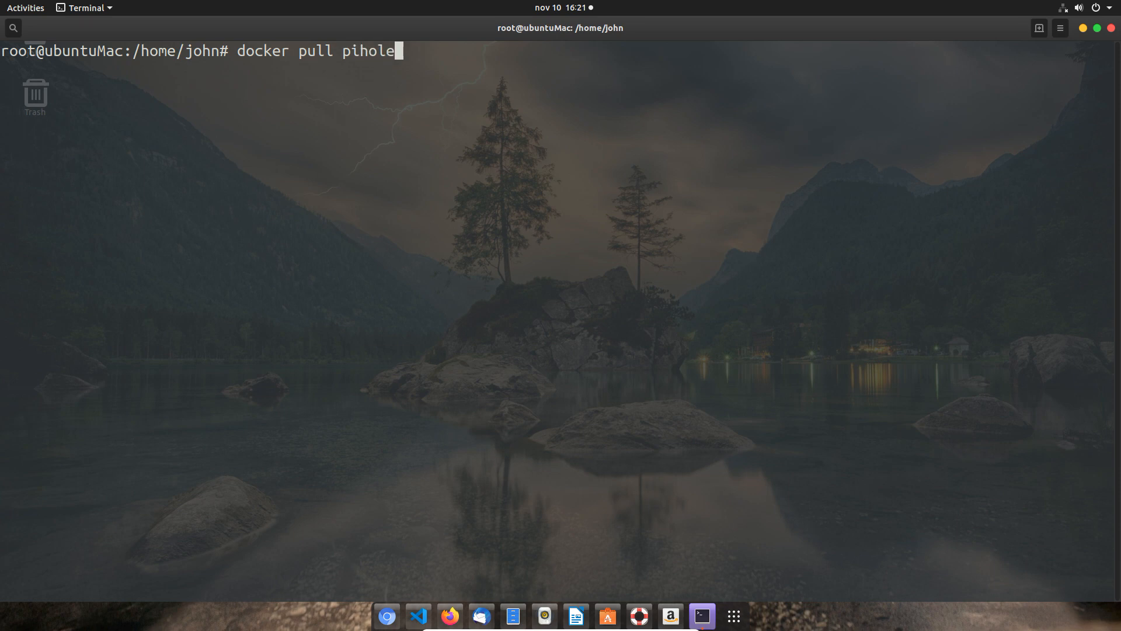
text(/)
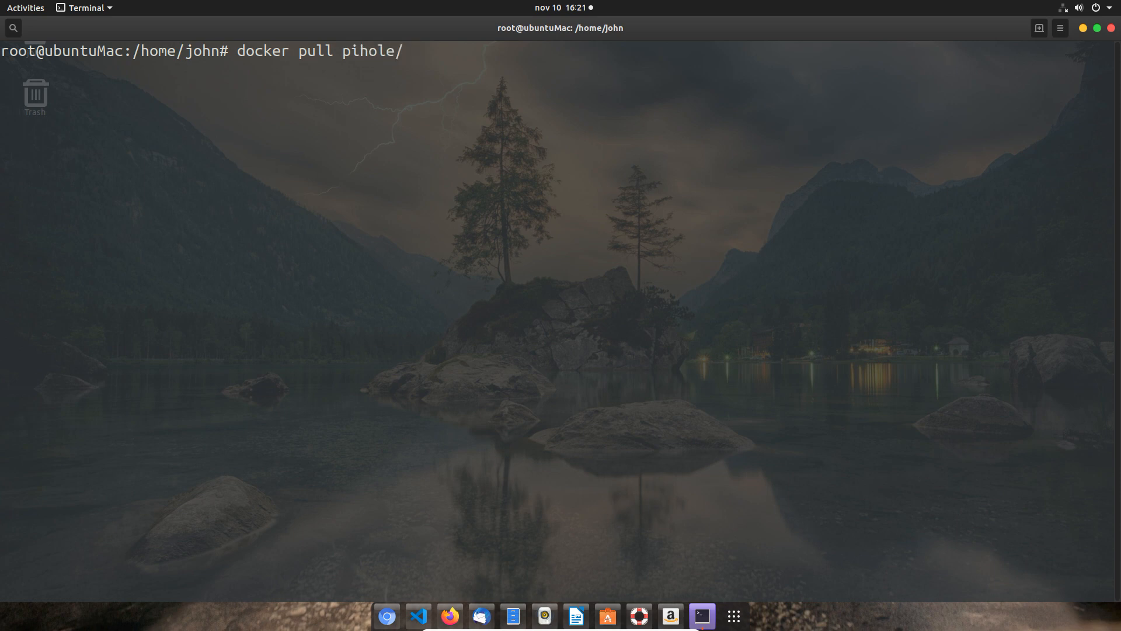
text(pihole)
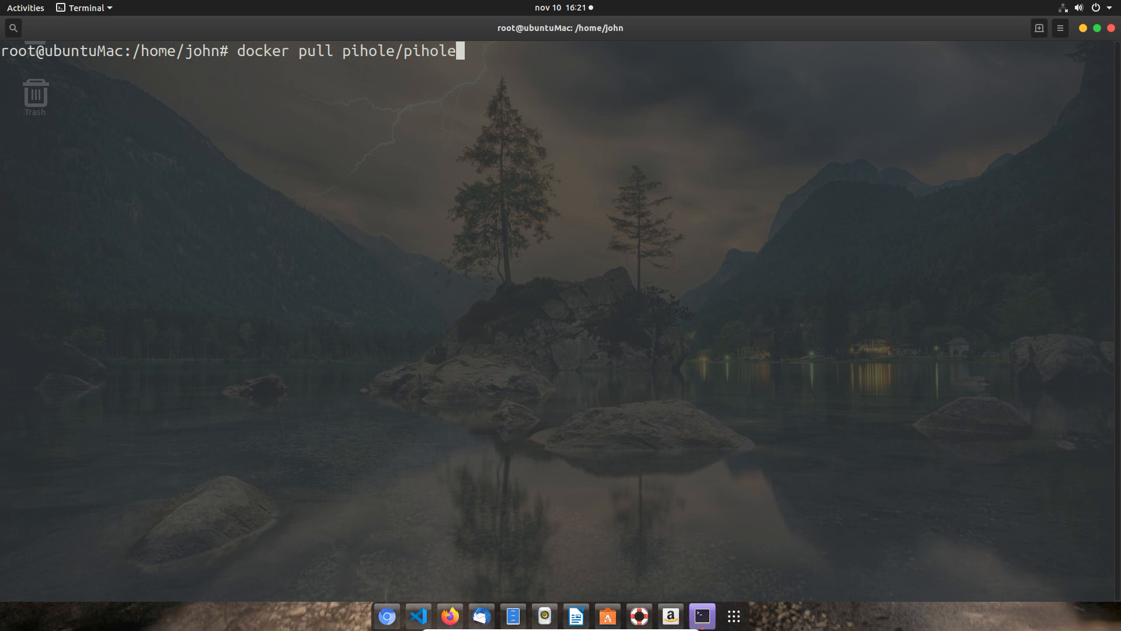
key(Return)
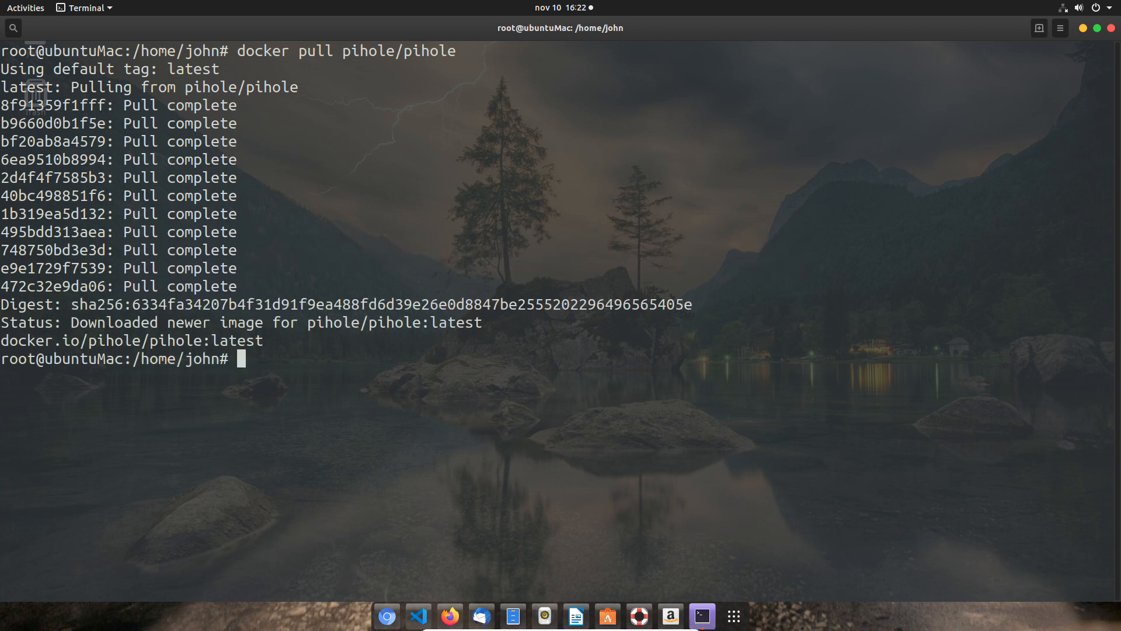
Step: Paste and run the prepared docker run -d --name pihole command, then clear the screen
text(do)
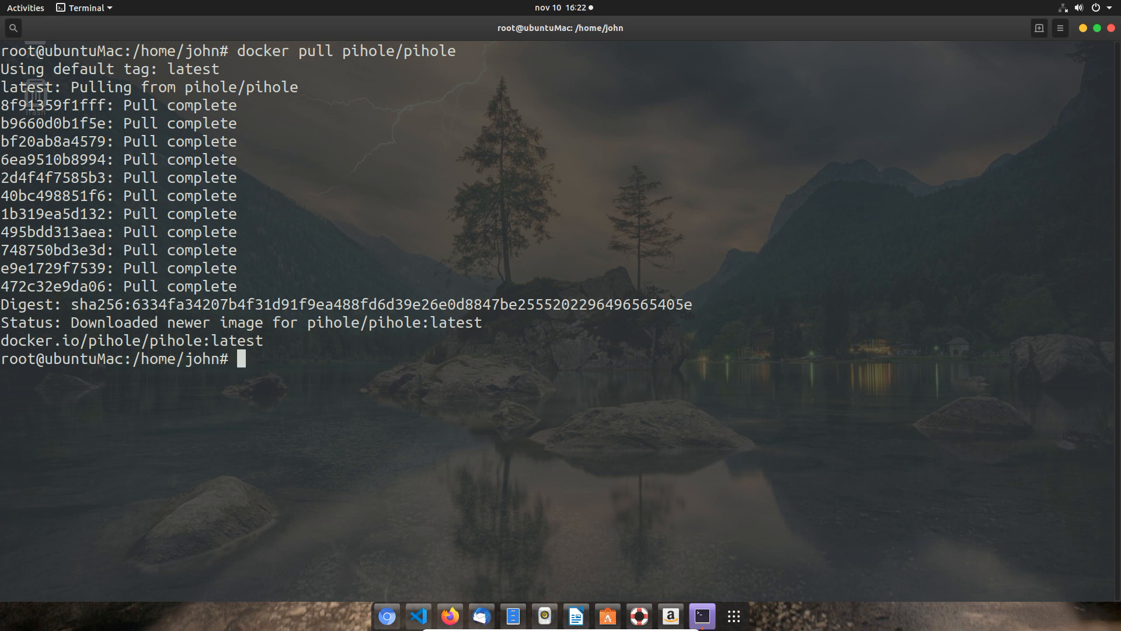
right_click(309, 370)
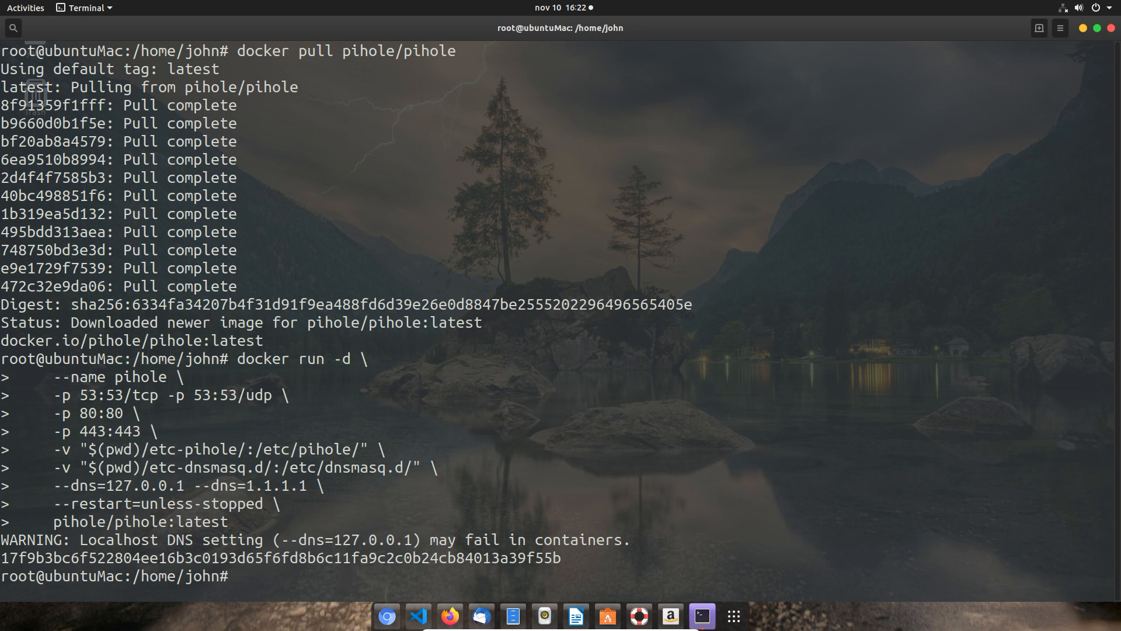
text(clear)
text(dock)
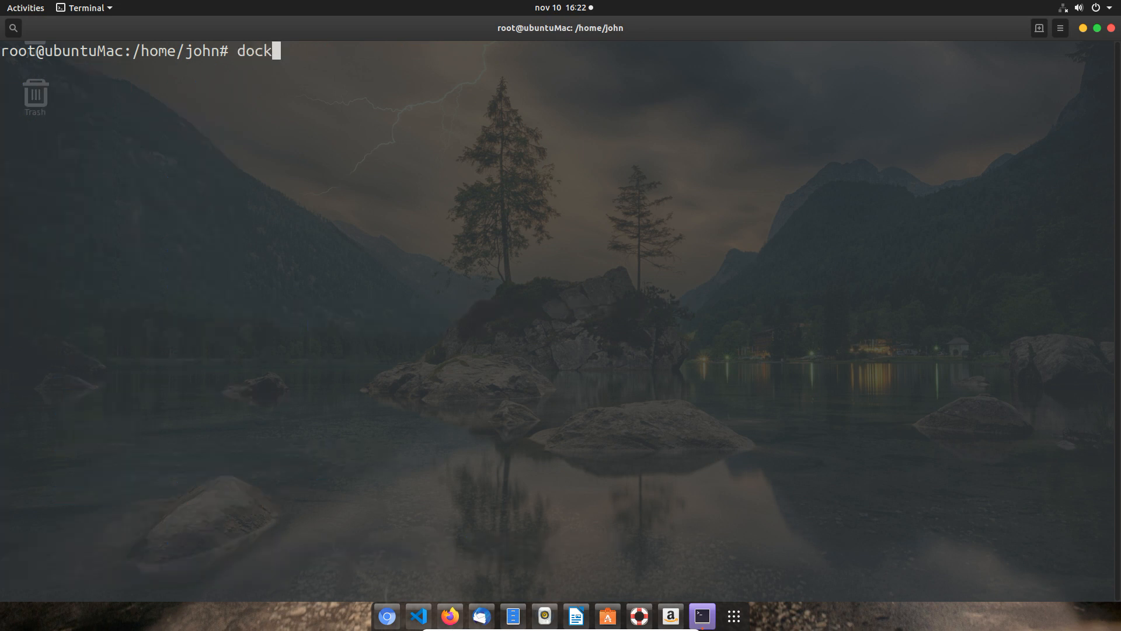
Step: List containers with docker ps -a, then monitor them with watch docker ps -a
text(er ps -a)
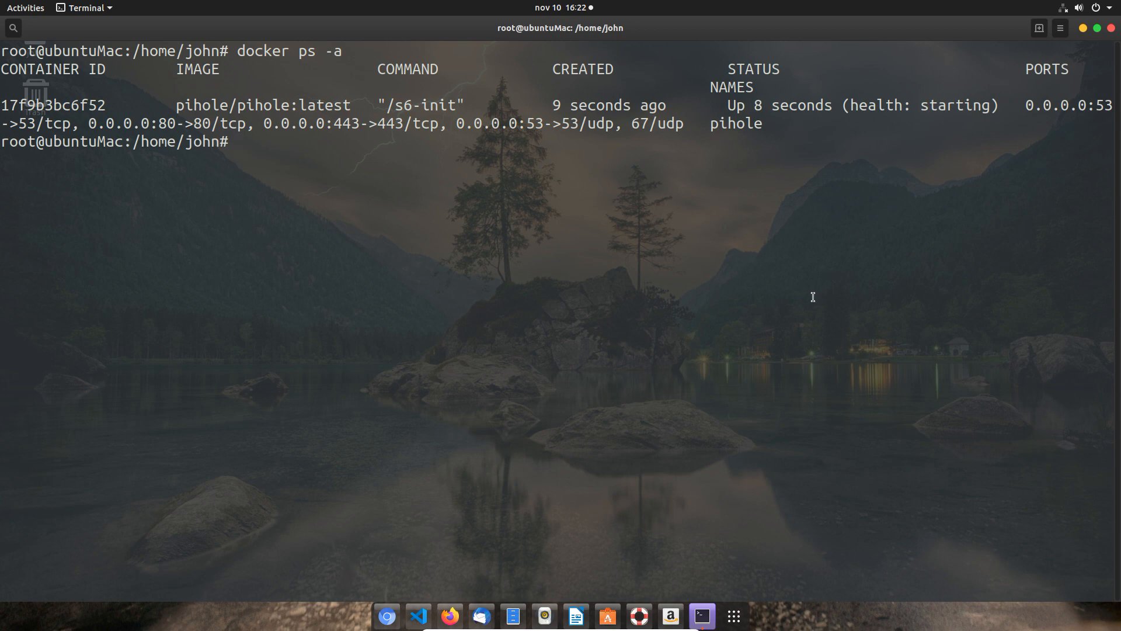
text(docker ps -a)
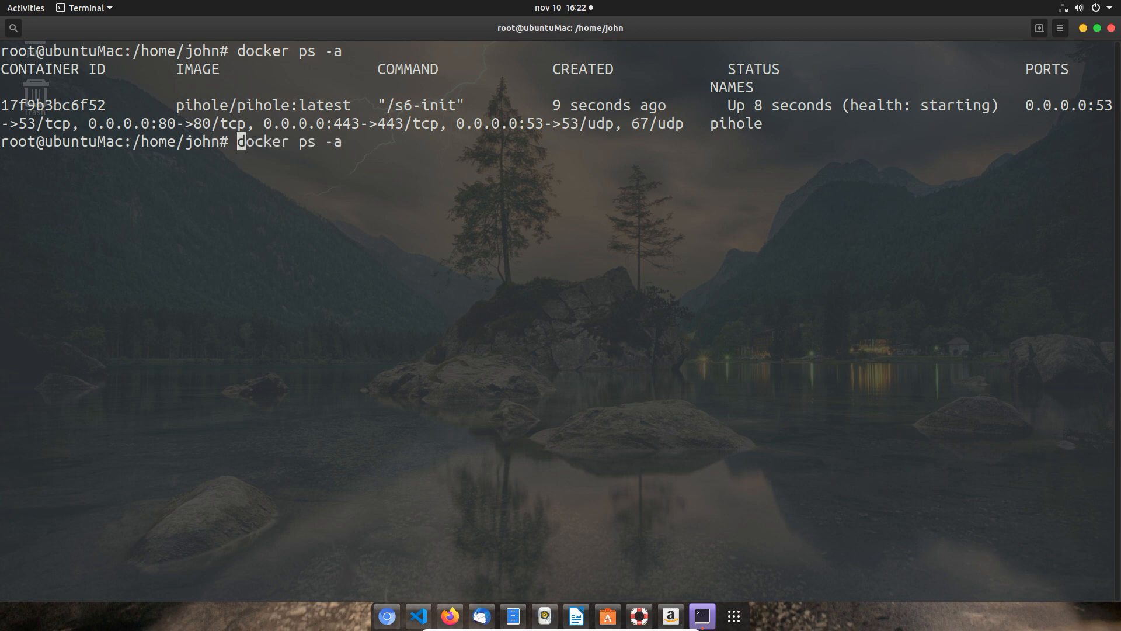
text(watch)
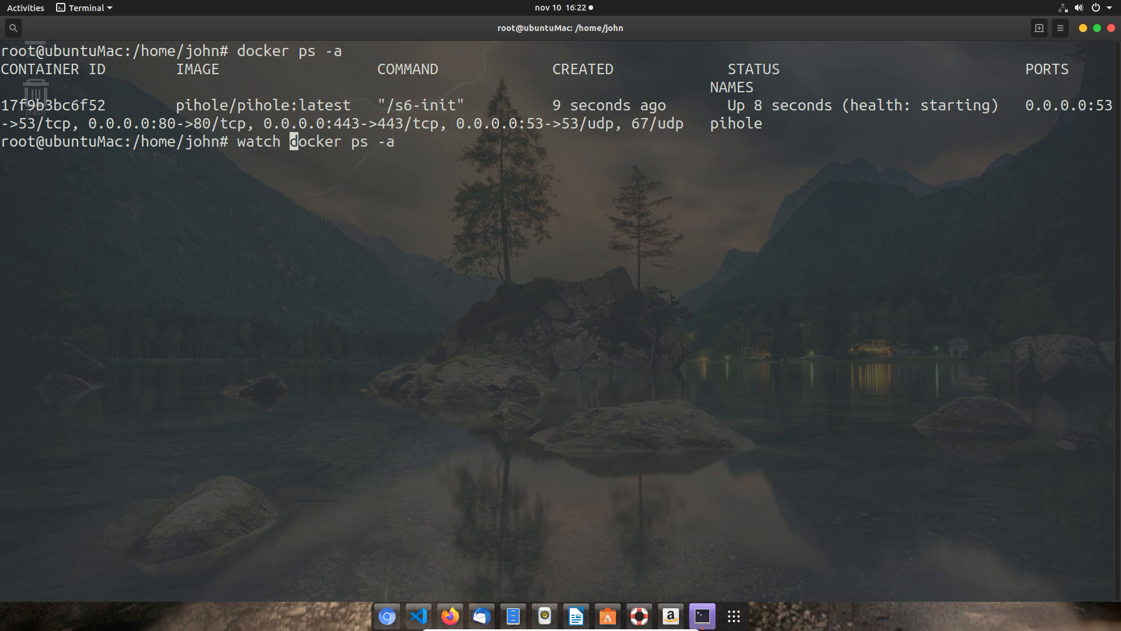
key(Return)
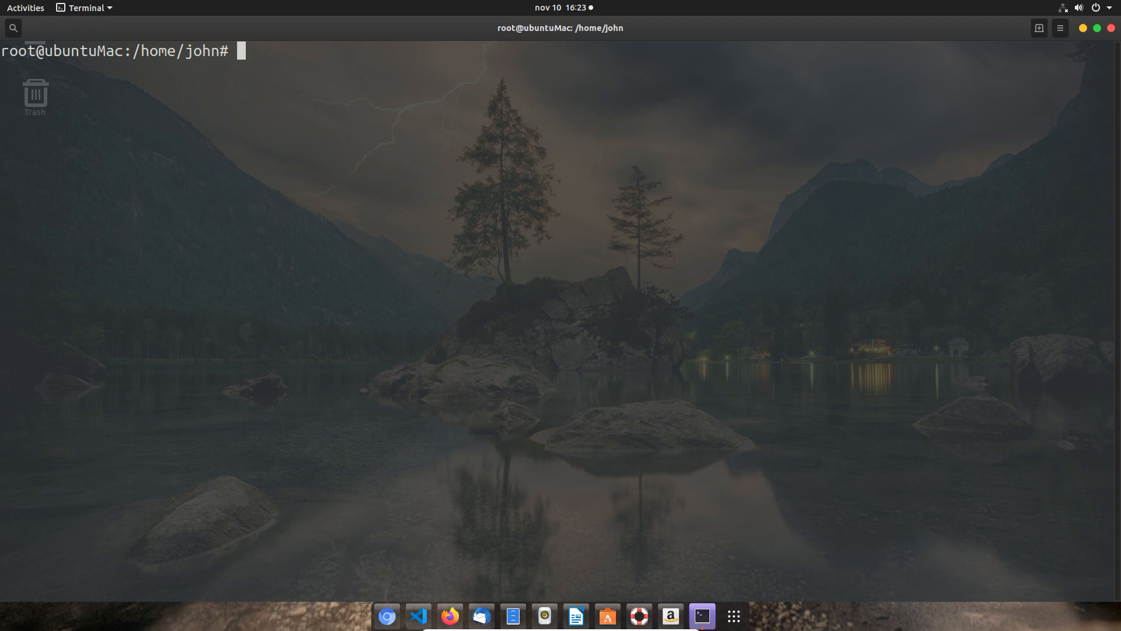
mouse_move(304, 32)
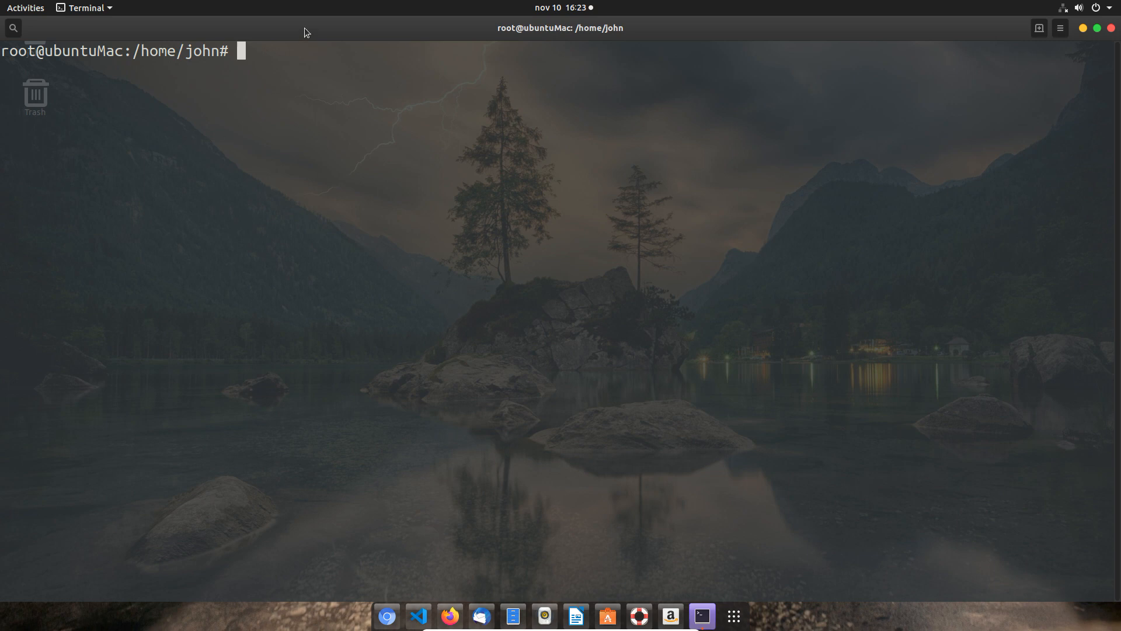
Step: Print the admin password from docker logs pihole via grep 'password:' and copy it
text(echo -e "\n$(docker logs pihole 2> /dev/null | grep 'password:') for your pi-hole: https://${IP}/admin/")
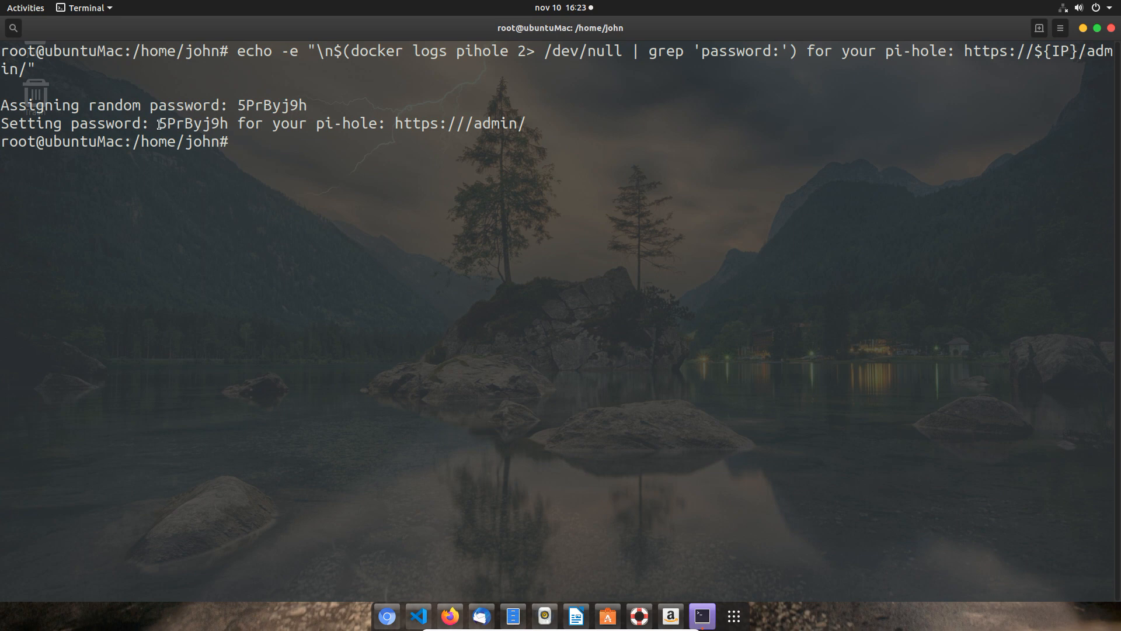
double_click(270, 105)
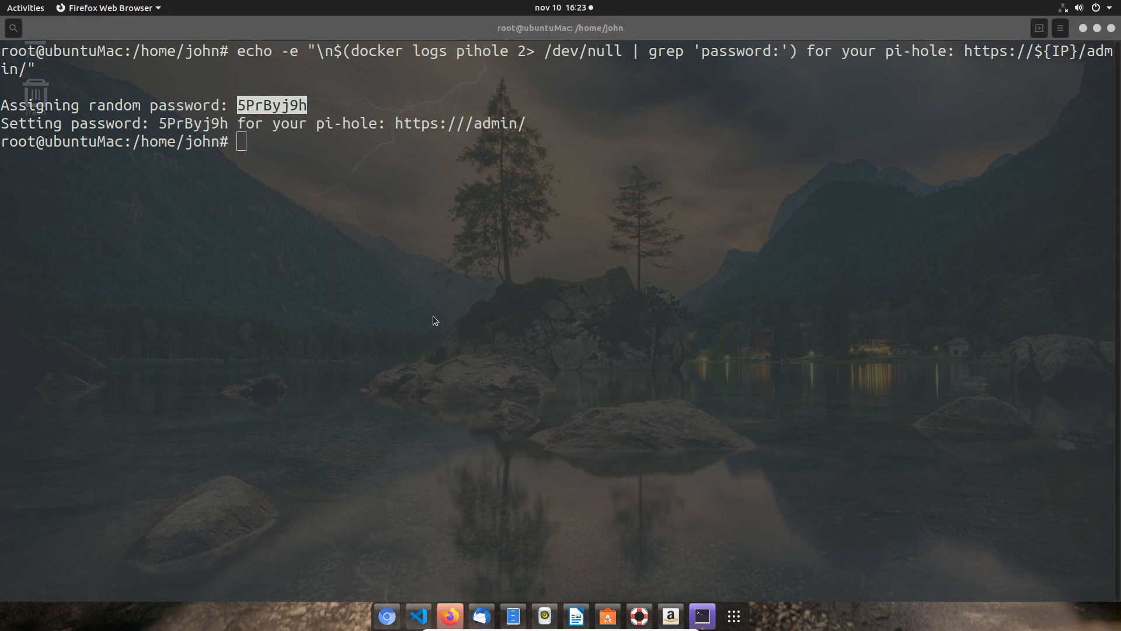
click(449, 615)
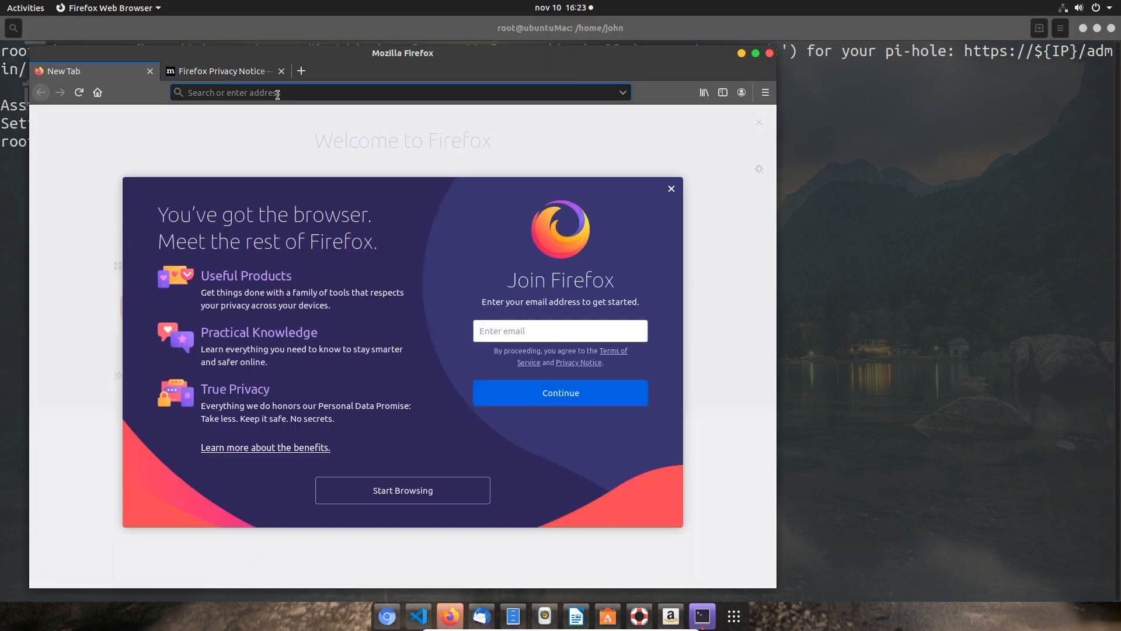
text(h)
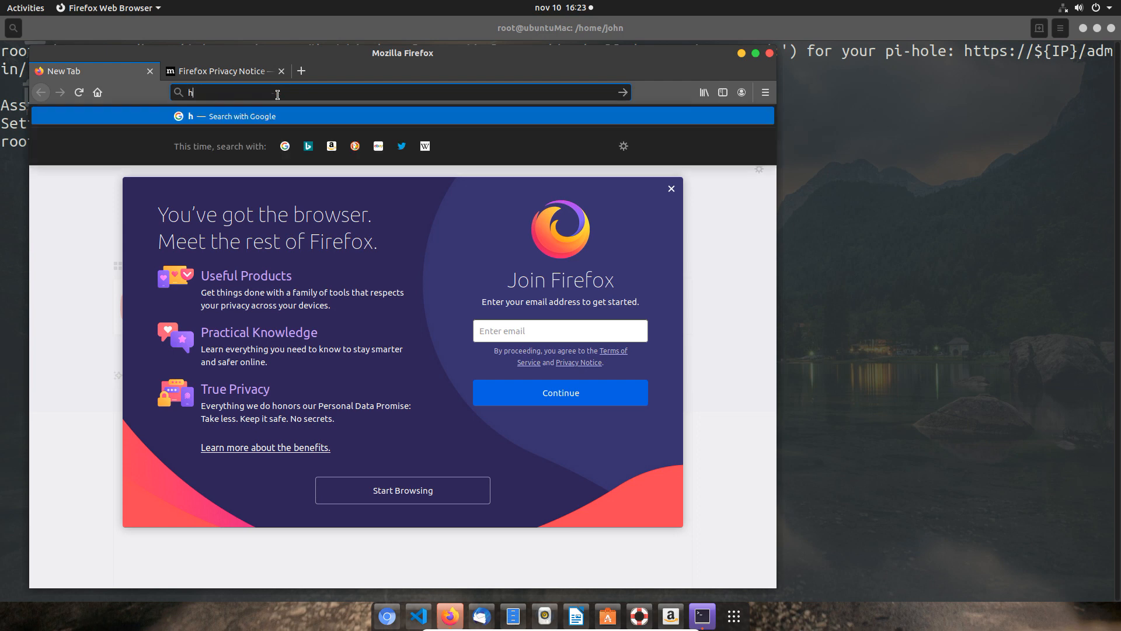
text(ttp:)
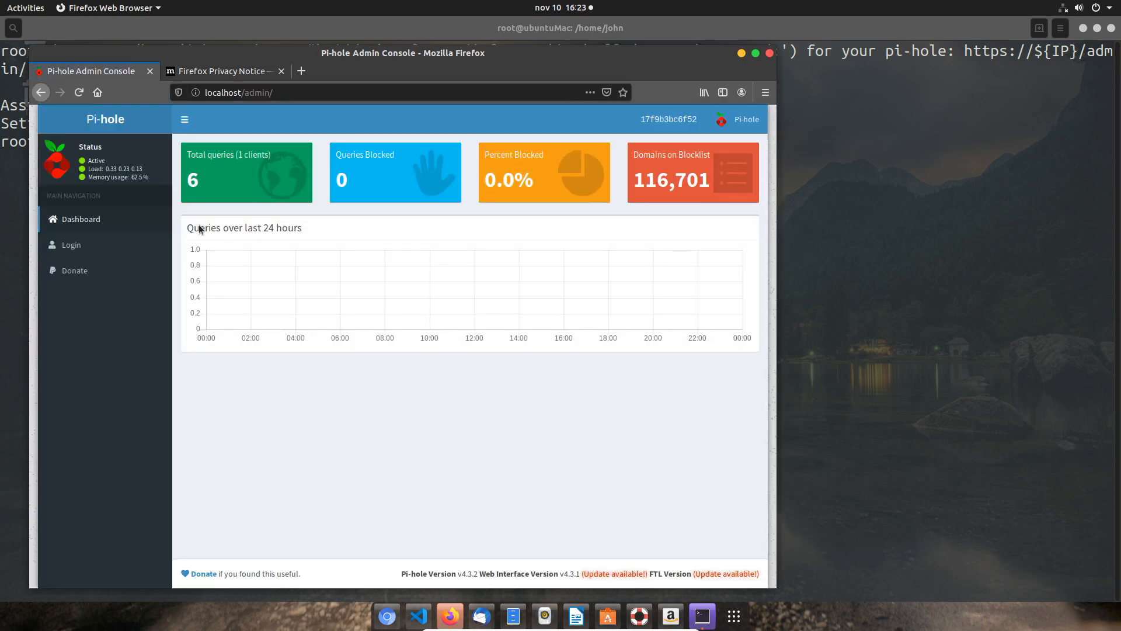
click(68, 244)
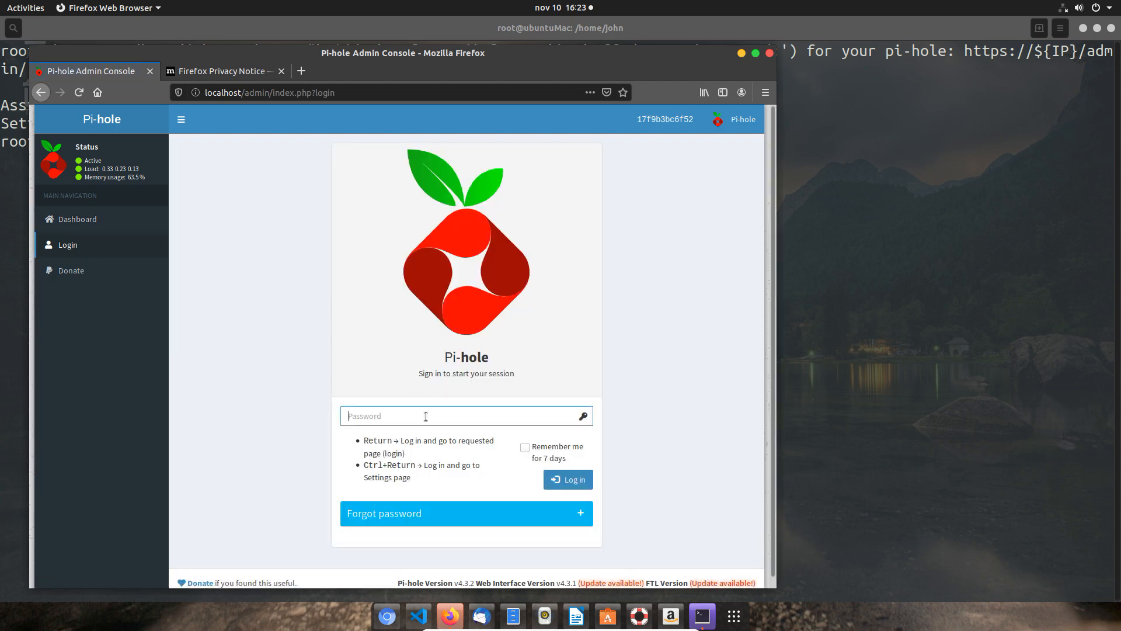
text(password)
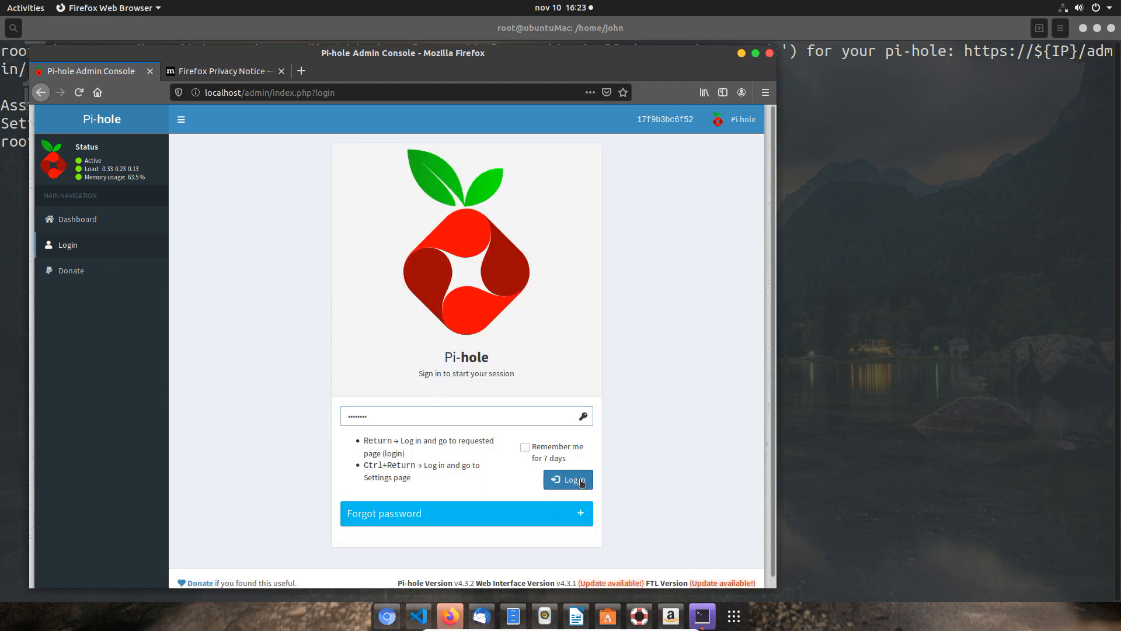
click(568, 479)
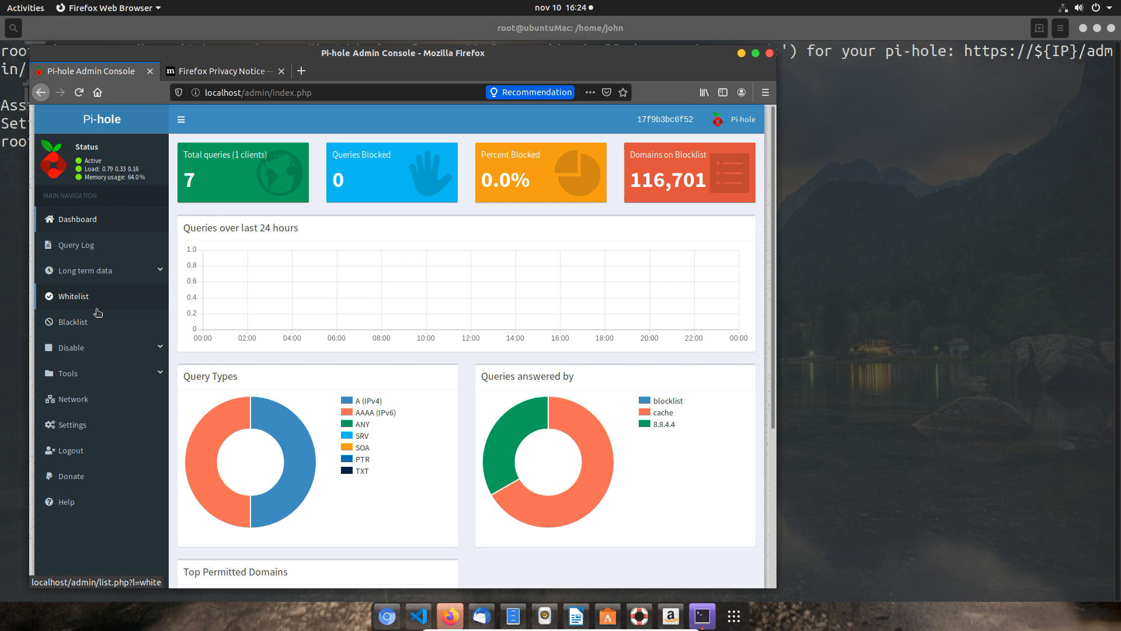
Step: Run Update Gravity from Tools, rebuilding 116,701 unique blocked domains with blocking enabled
click(68, 373)
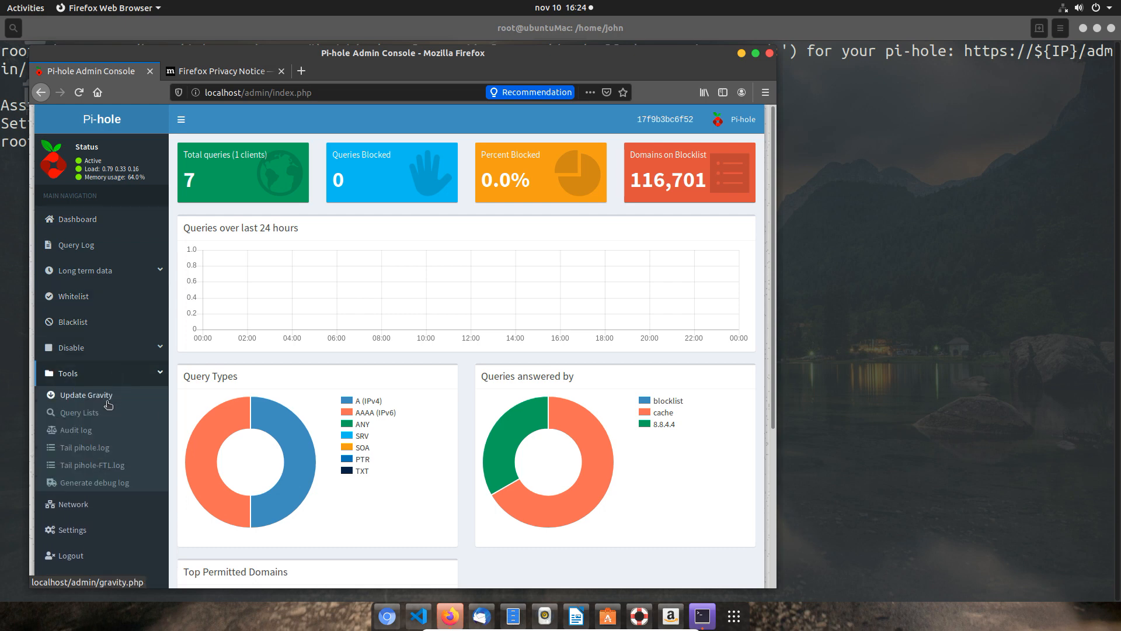
click(85, 393)
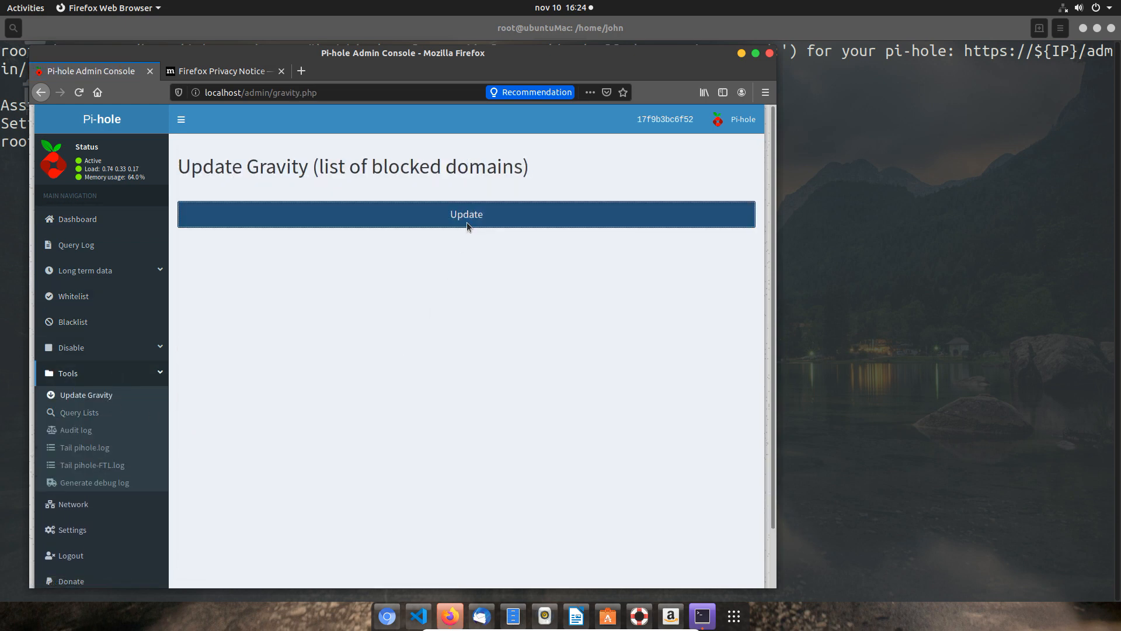
click(466, 214)
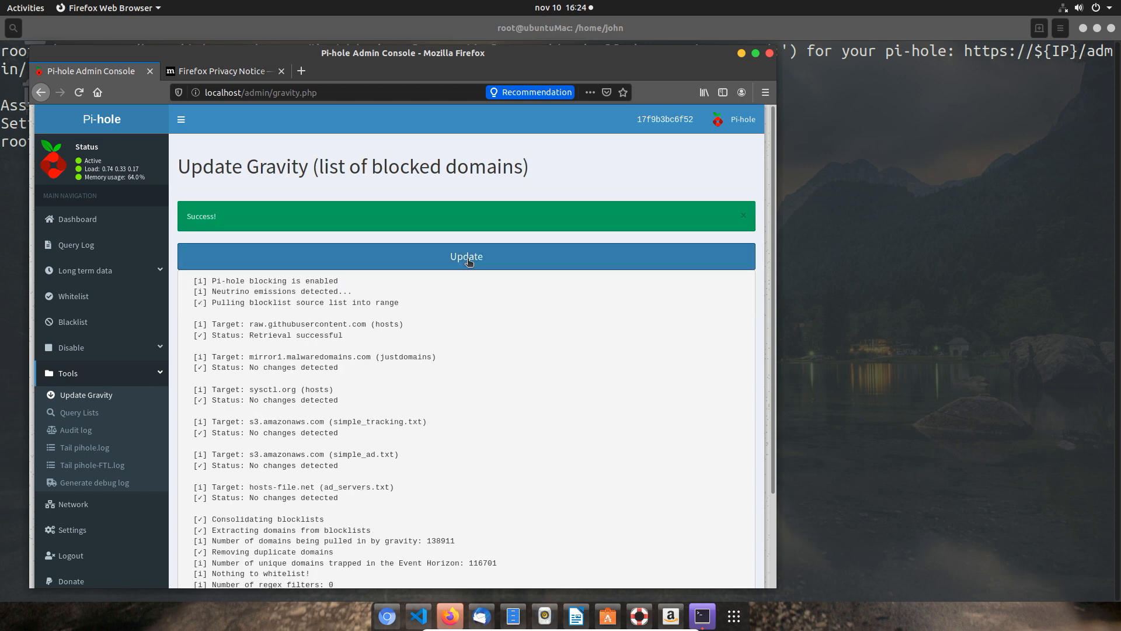
scroll(down, 3)
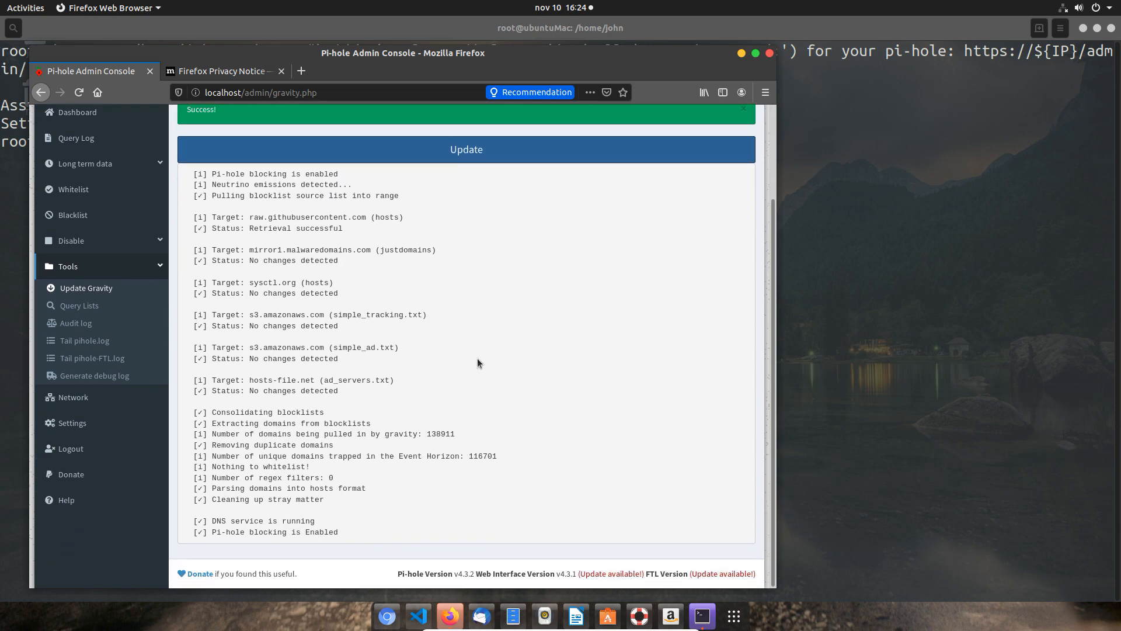
scroll(up, 3)
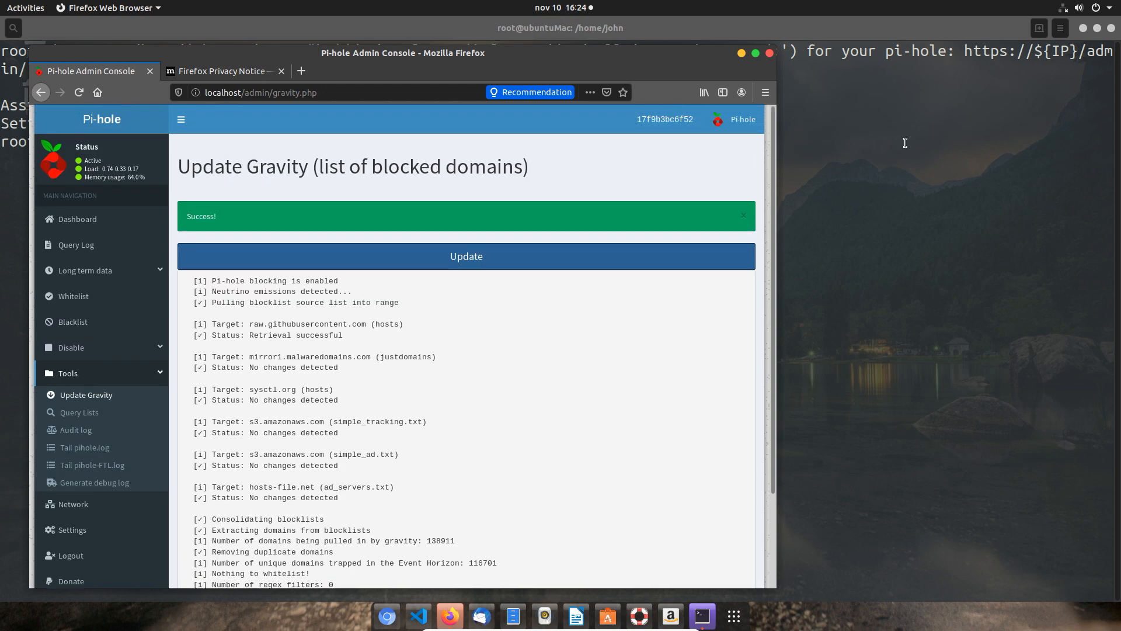
click(1080, 8)
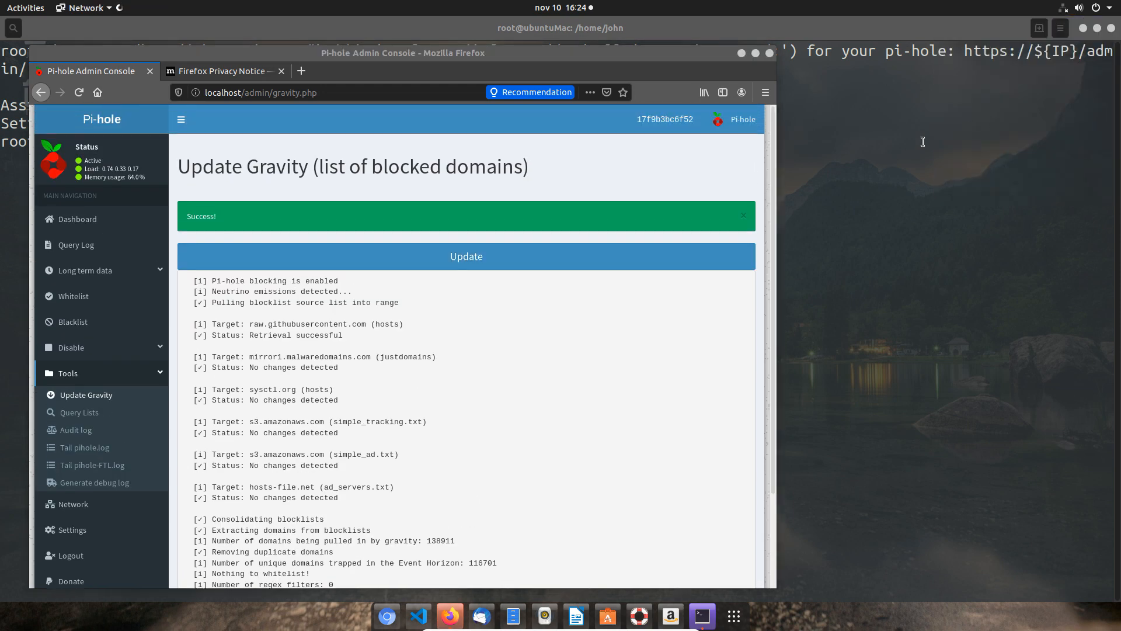
Step: Switch the wired connection's IPv4 DNS off automatic and start entering 127.0.0.1
click(719, 616)
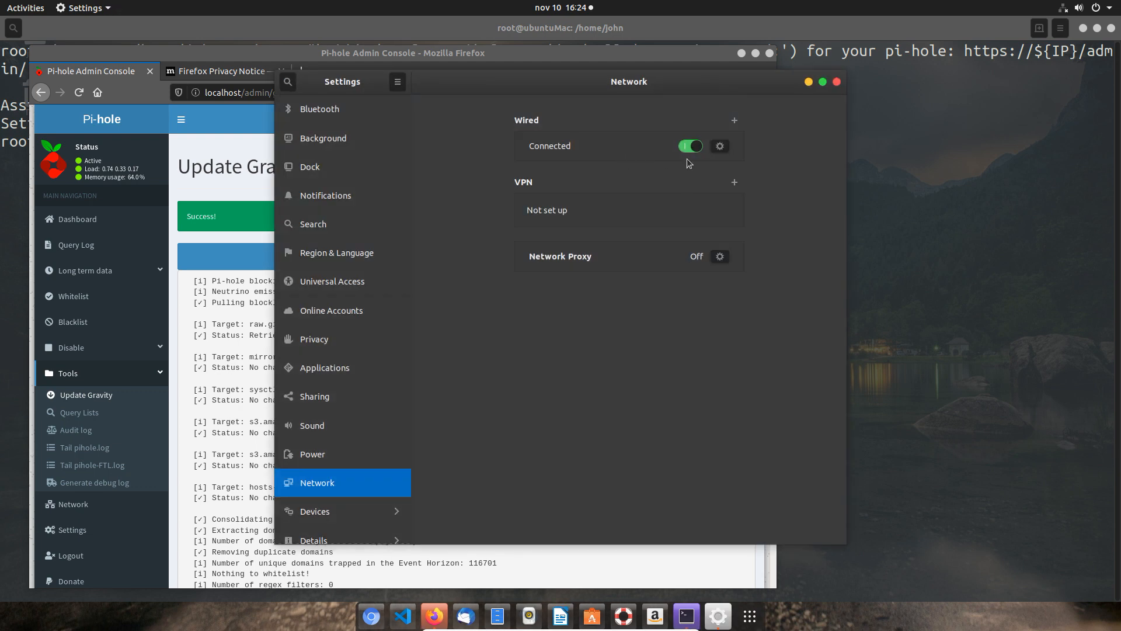
click(720, 146)
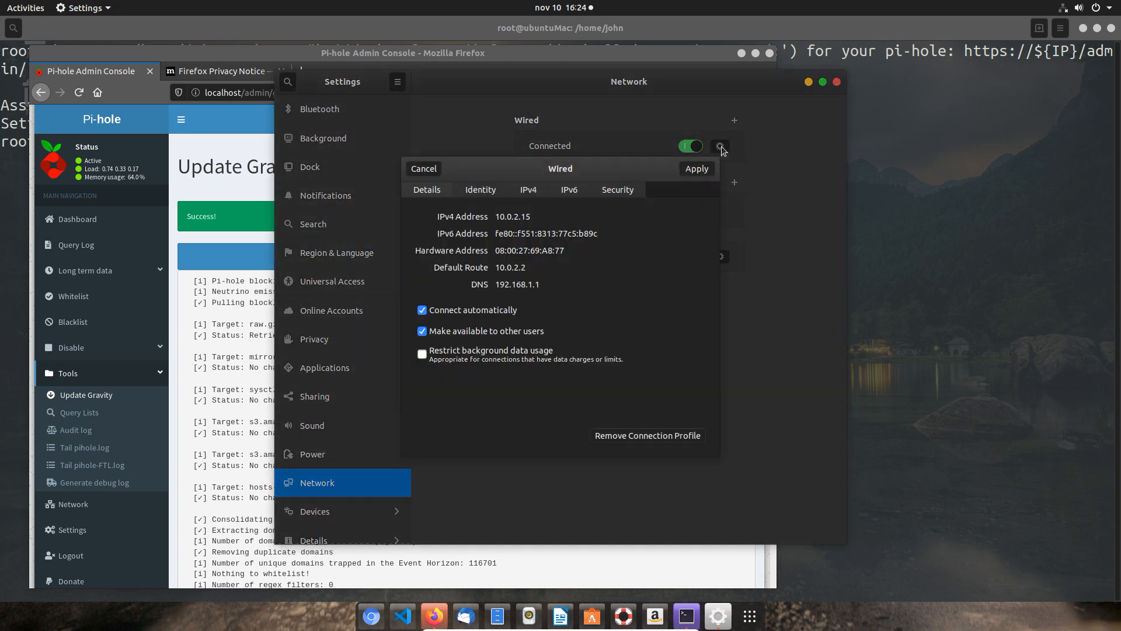
click(528, 189)
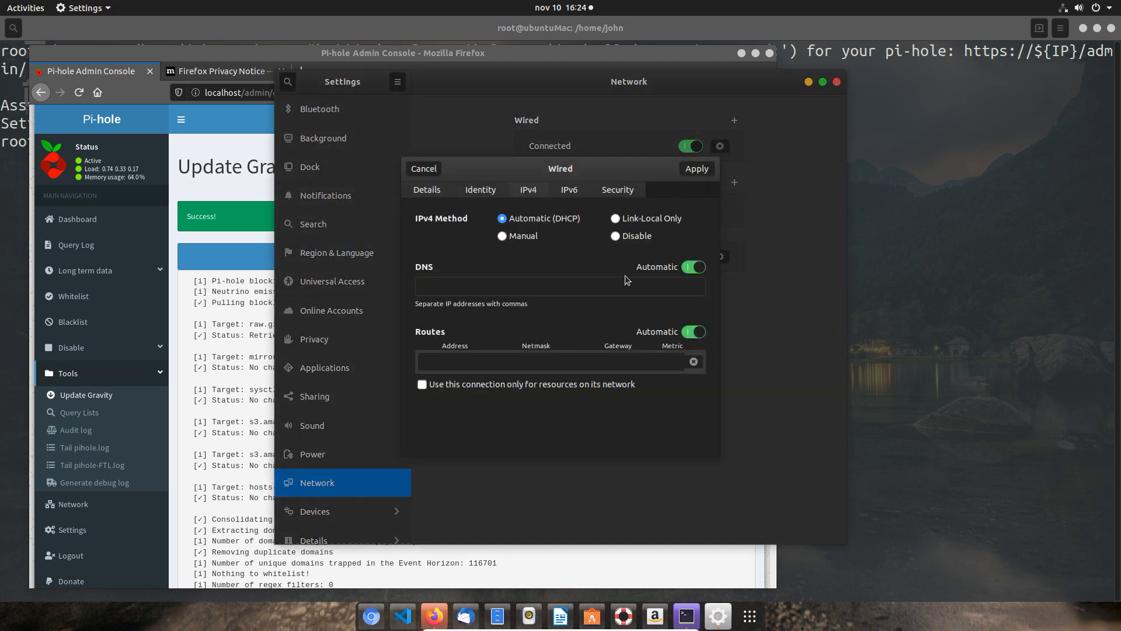
click(691, 266)
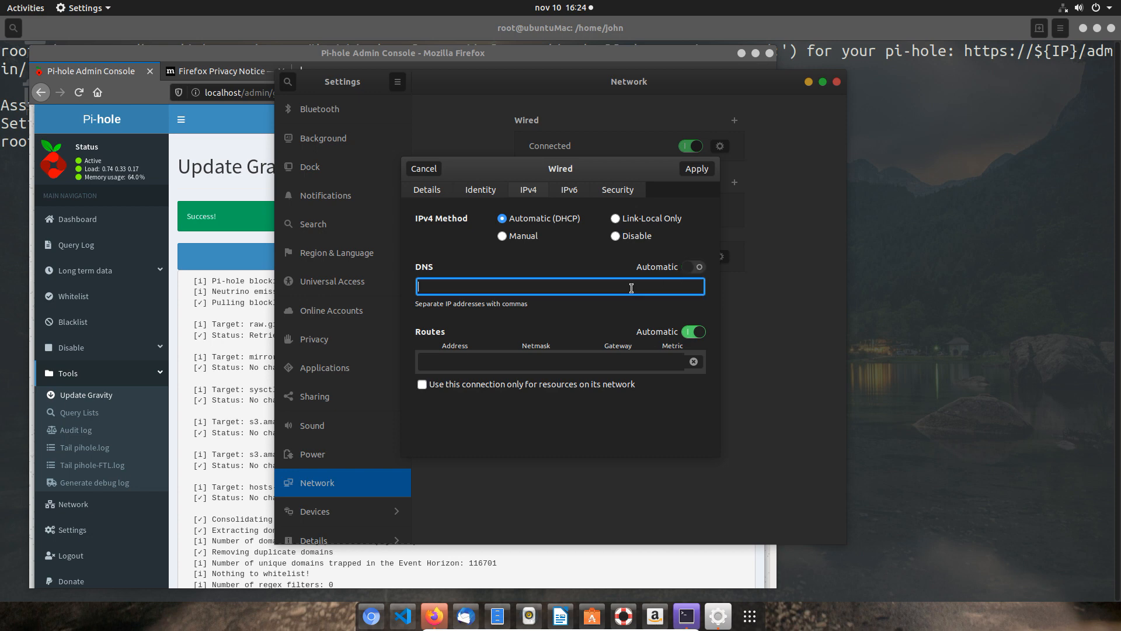
text(127.)
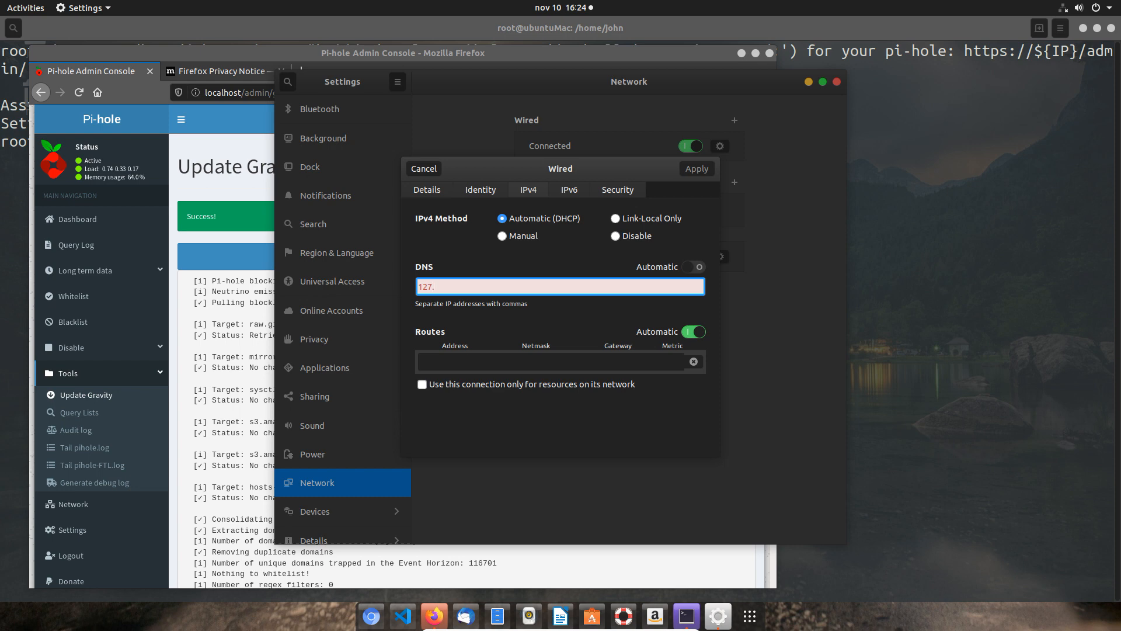